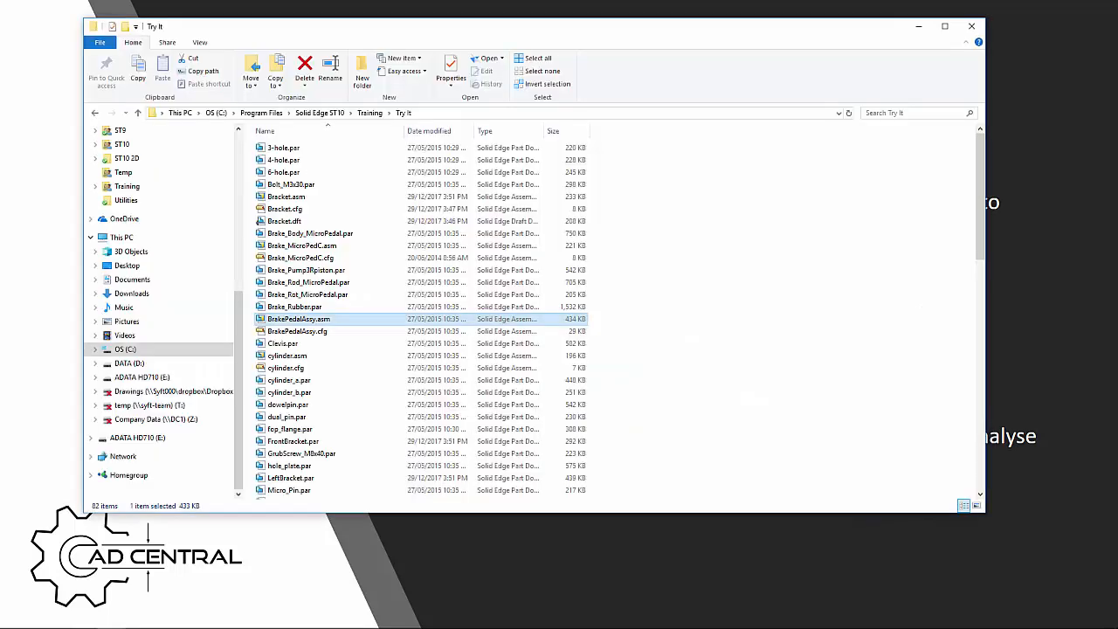
mouse_move(292, 321)
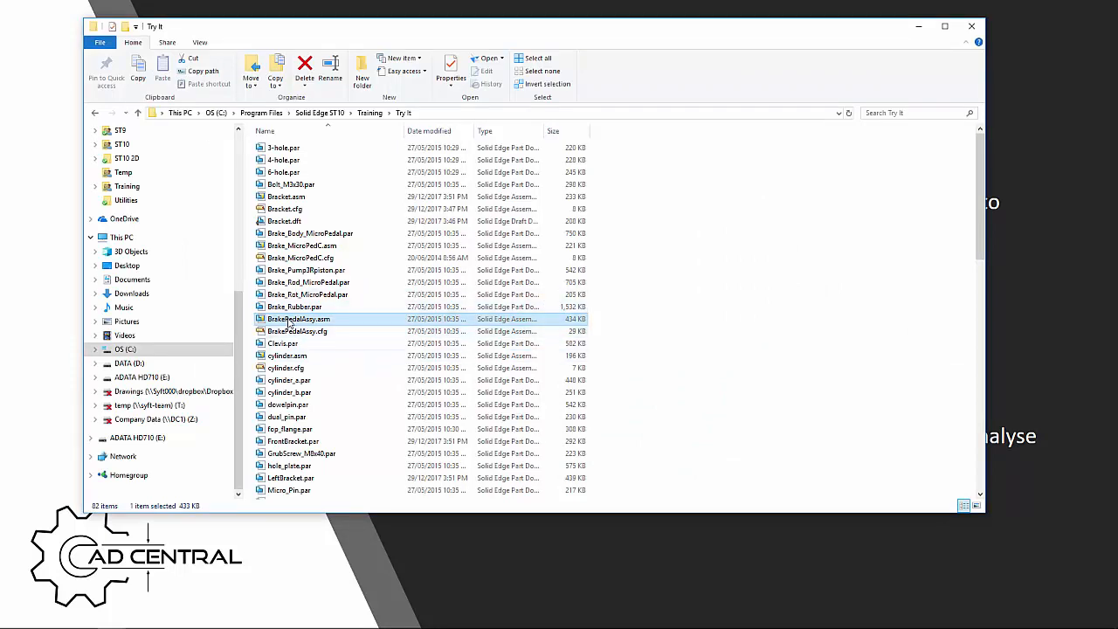
mouse_move(297, 318)
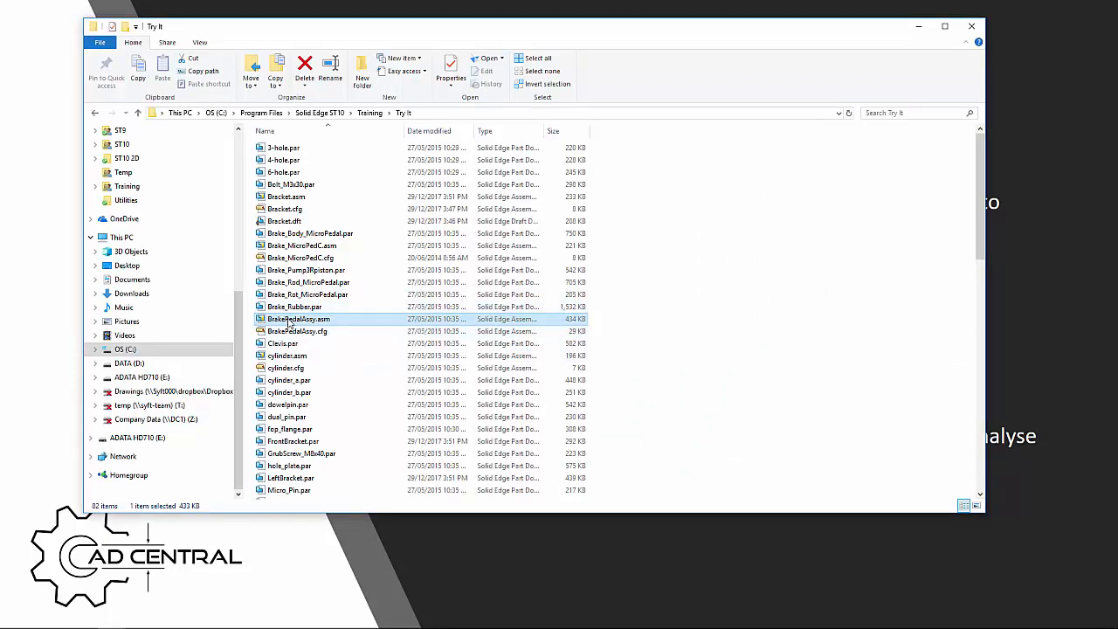
Open BrakePedalAssy.asm from the Try It folder in Design Manager via its context menu.
right_click(297, 318)
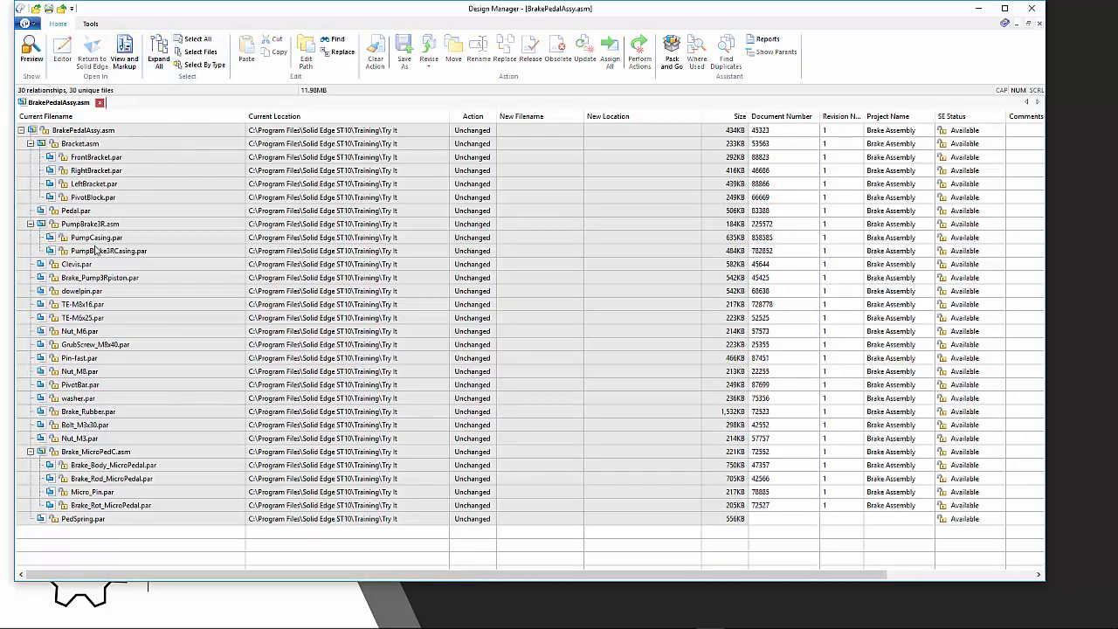
mouse_move(109, 252)
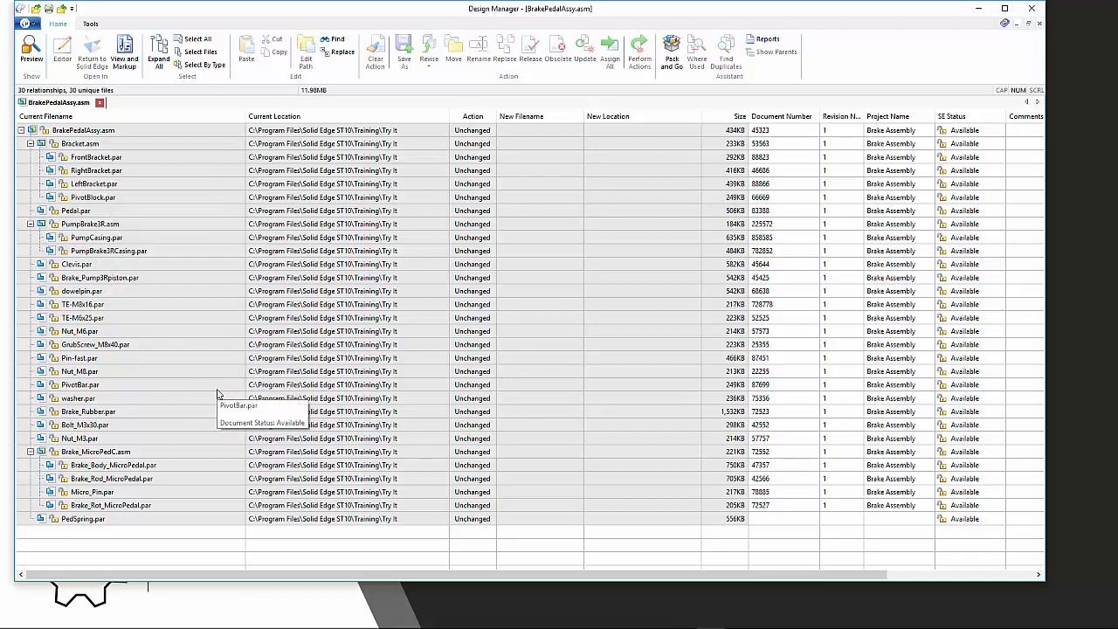
mouse_move(159, 202)
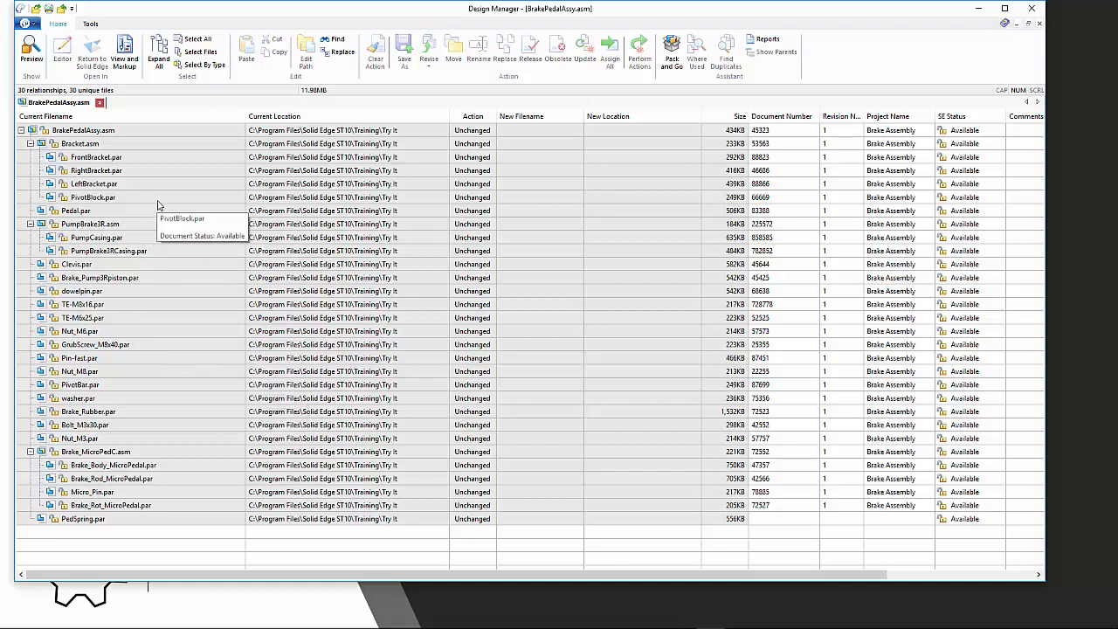
mouse_move(304, 143)
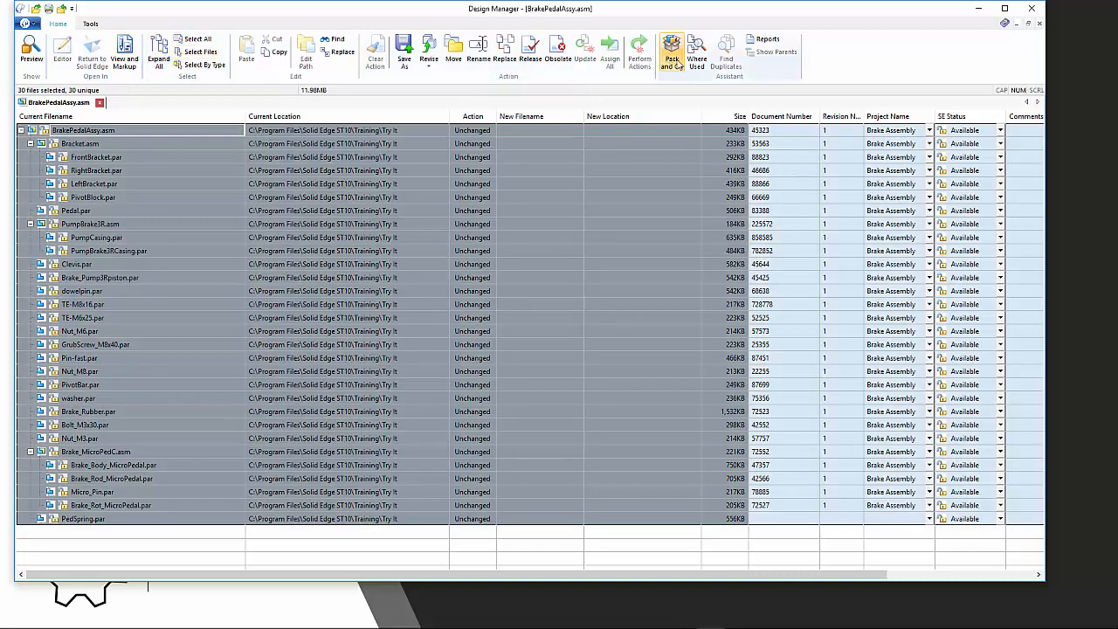
Run a Where Used search on the chosen folder and select the extra Bracket drawing it finds.
click(695, 51)
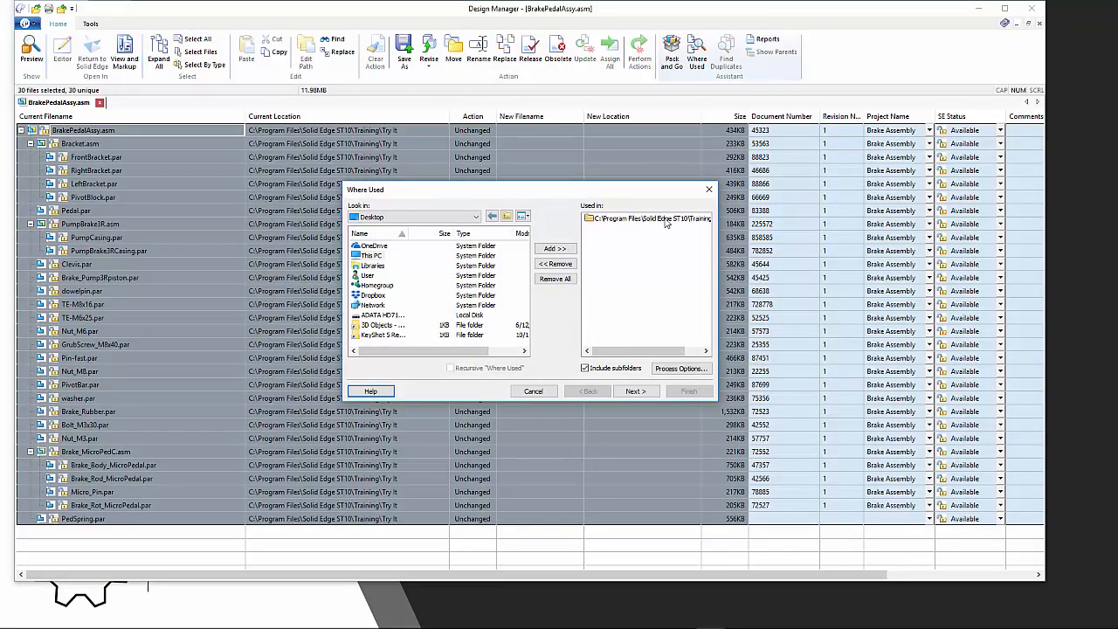
click(636, 391)
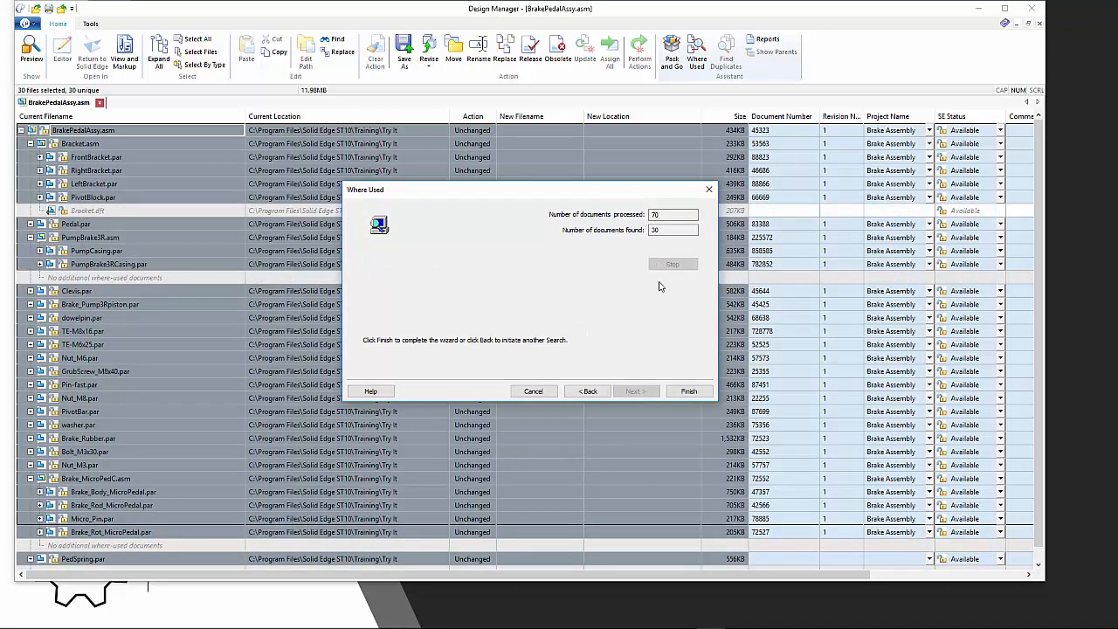
click(688, 391)
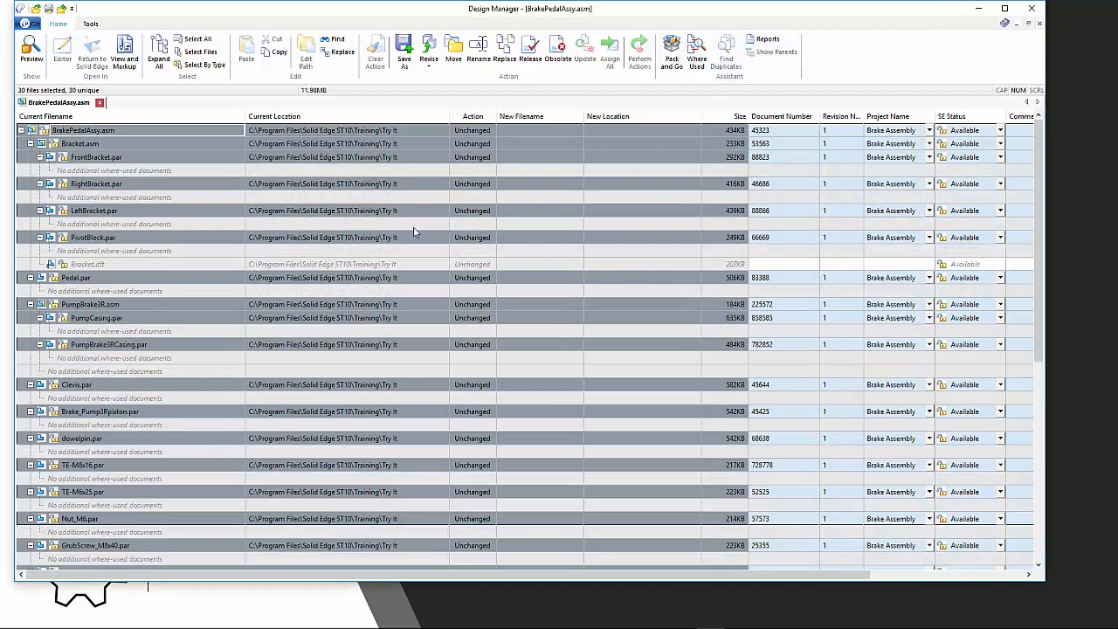
click(88, 264)
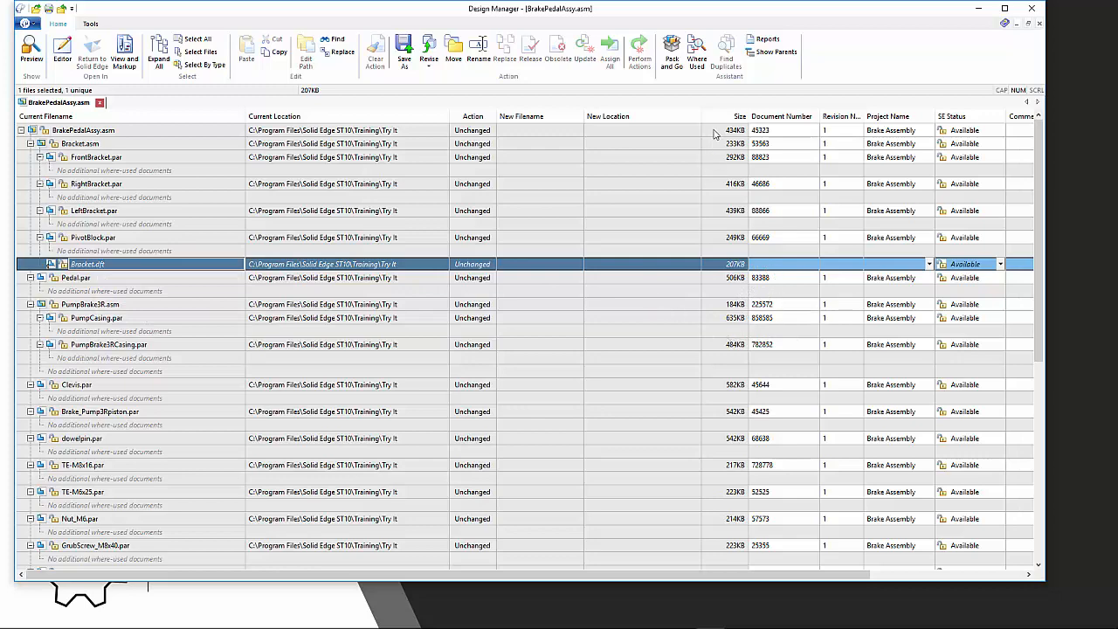
mouse_move(671, 49)
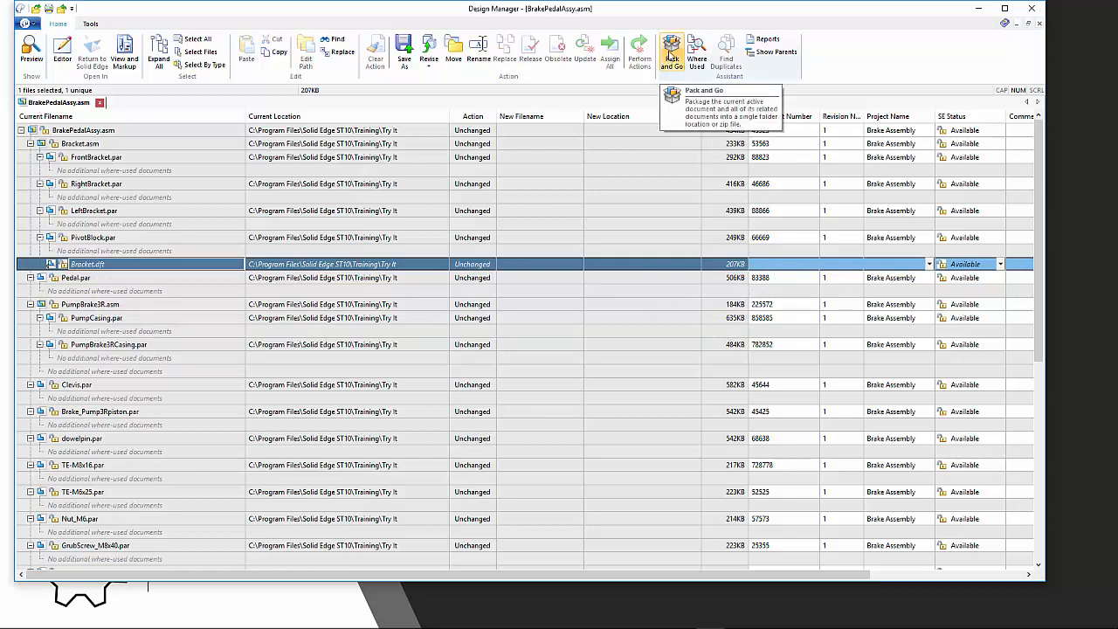
Pack and Go the brake pedal assembly with its documents into D:\Temp\ATT and acknowledge completion.
click(671, 49)
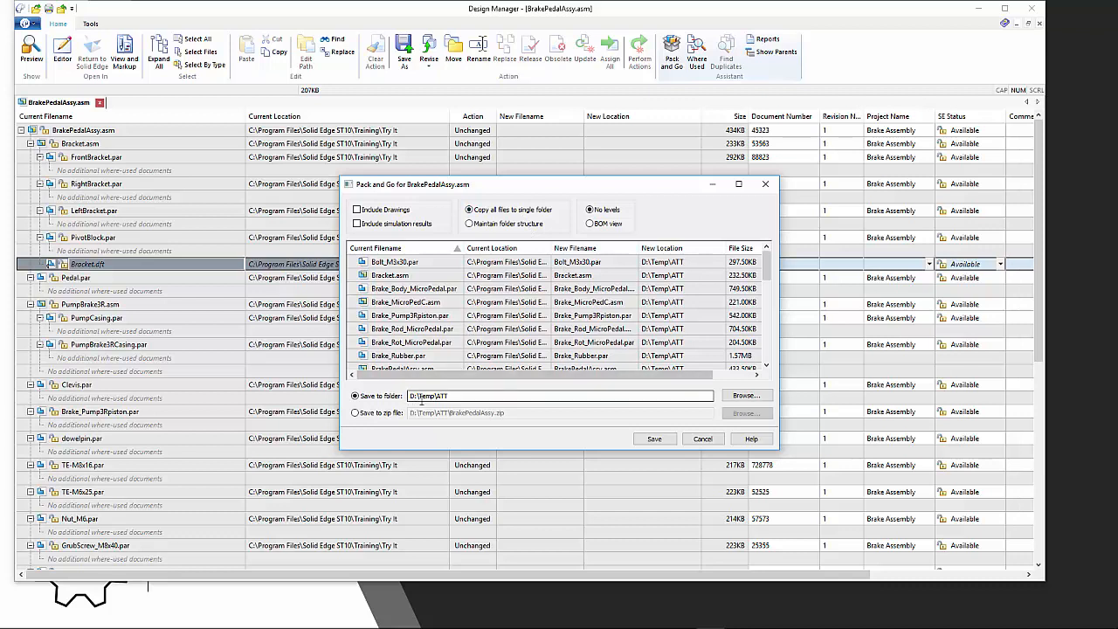
click(559, 394)
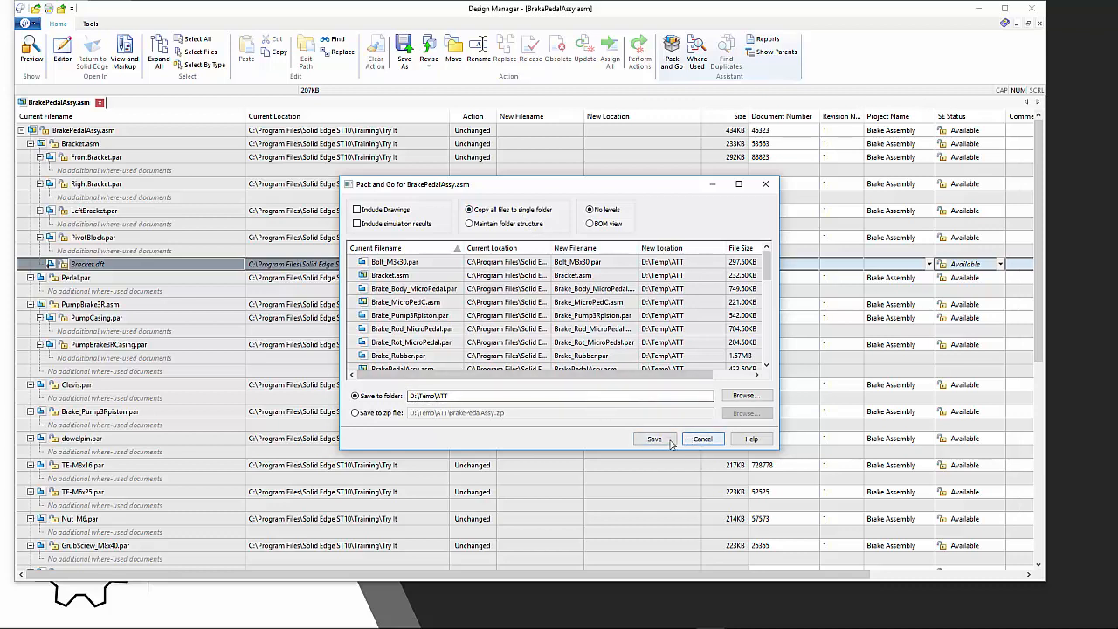
click(654, 438)
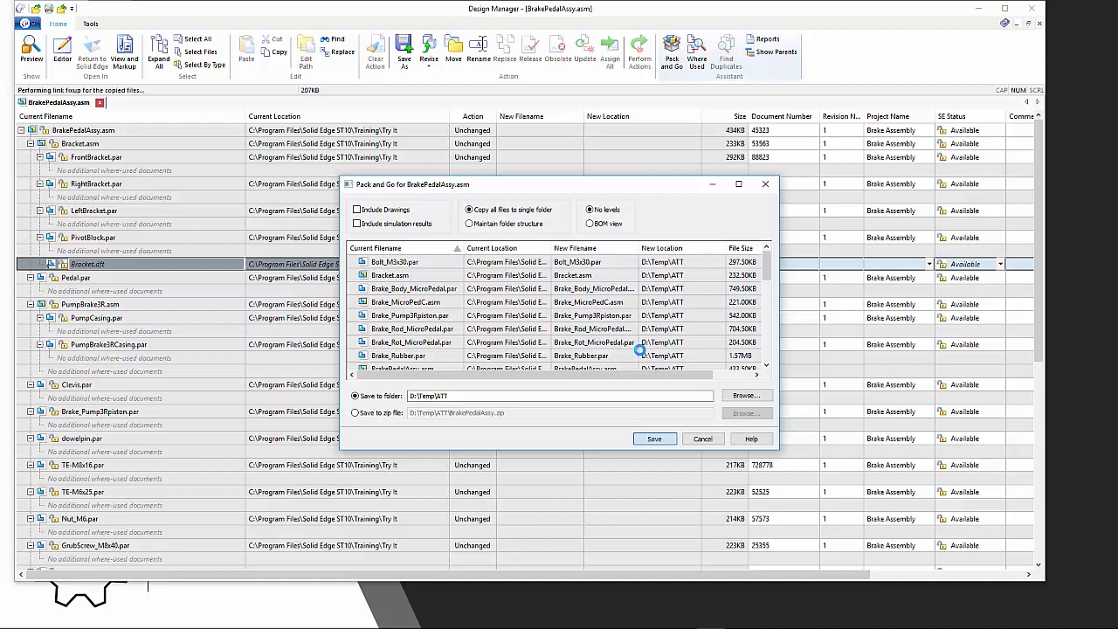
click(654, 439)
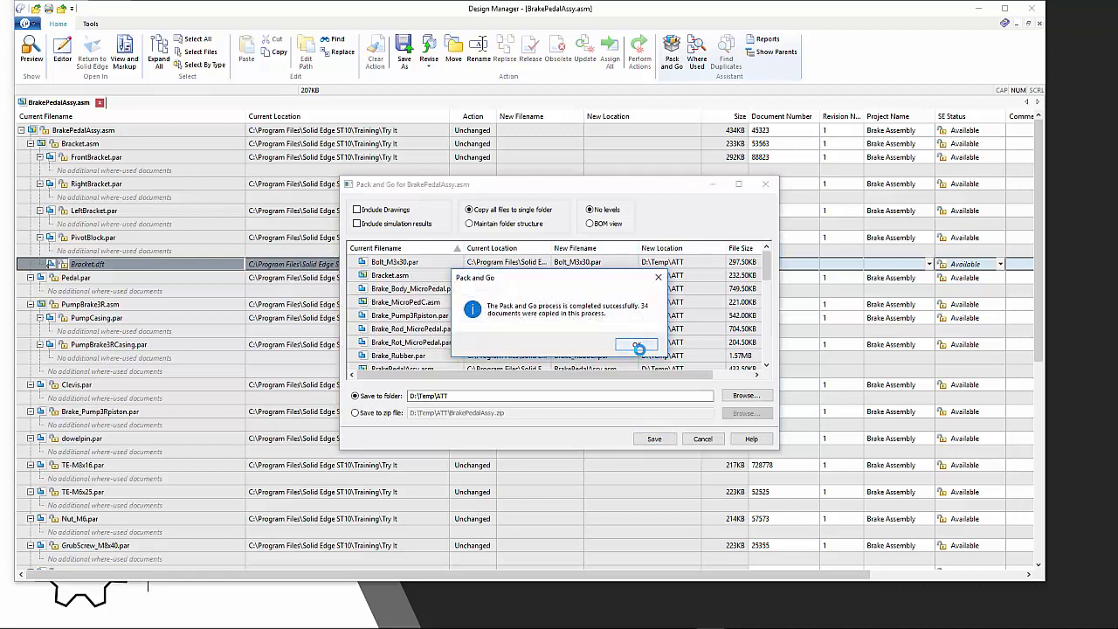
click(636, 344)
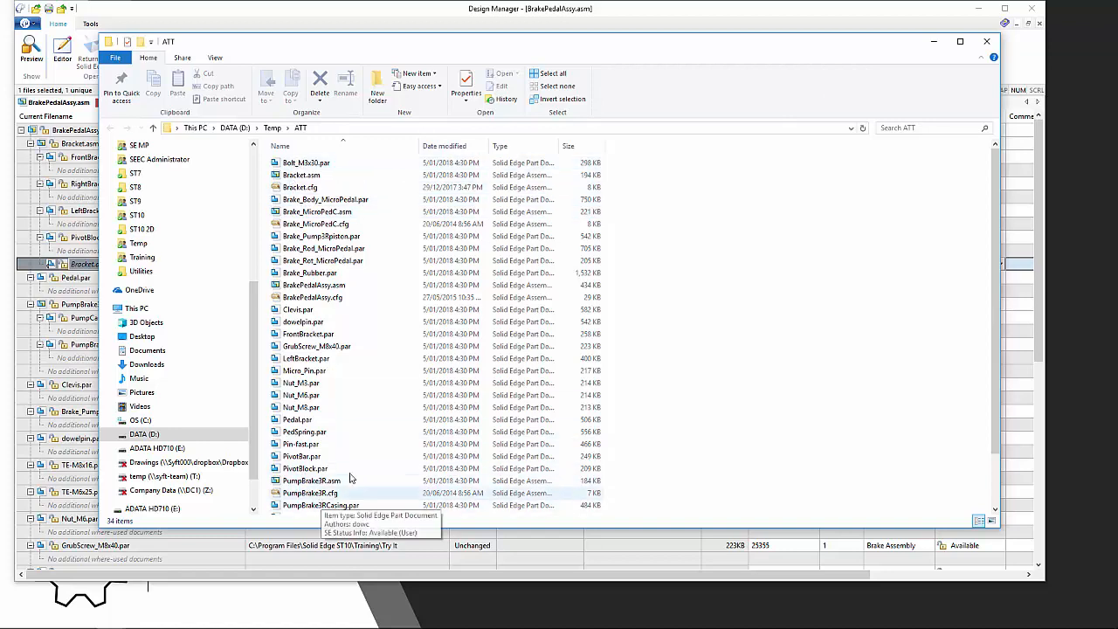
Scroll through the copied brake pedal files in D:\Temp\ATT.
scroll(down, 3)
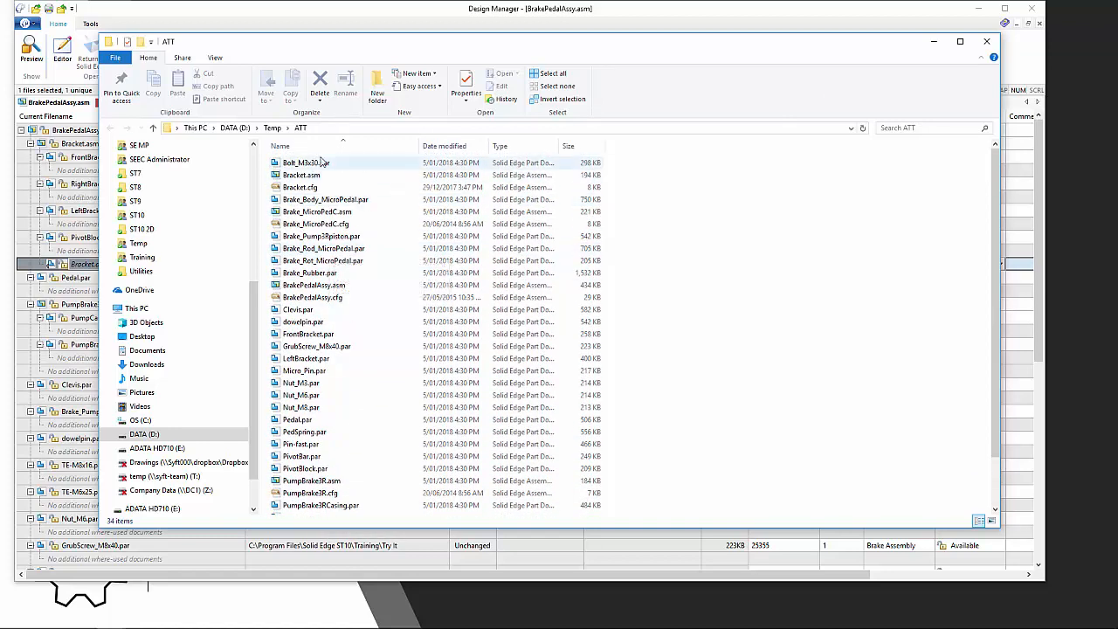
mouse_move(306, 163)
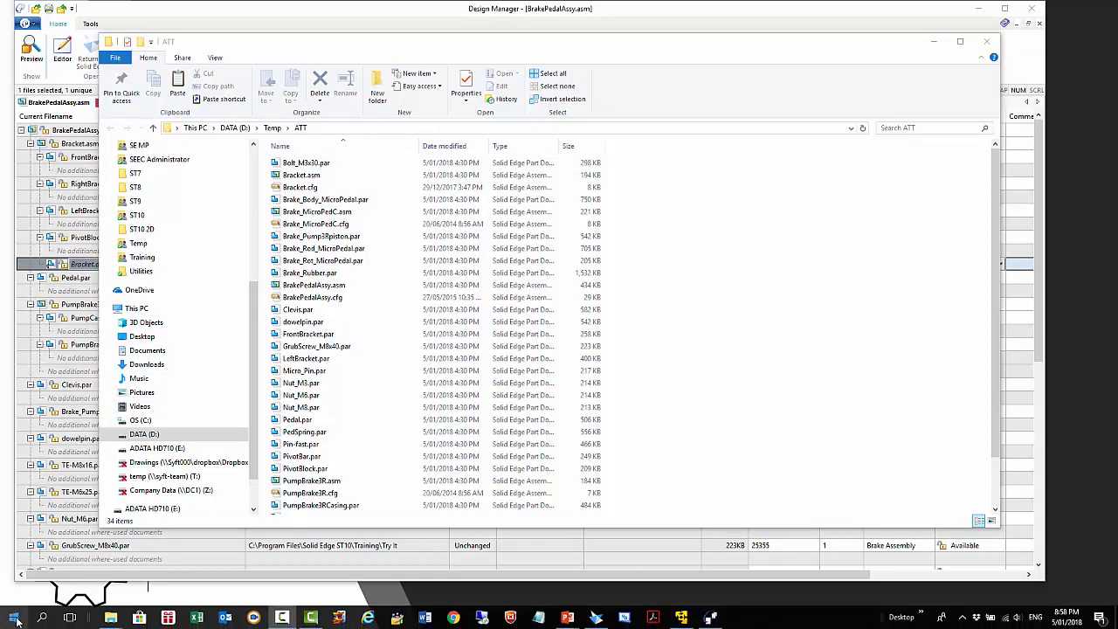
Browse the Start menu's program list toward Solid Edge Data Preparation.
click(14, 619)
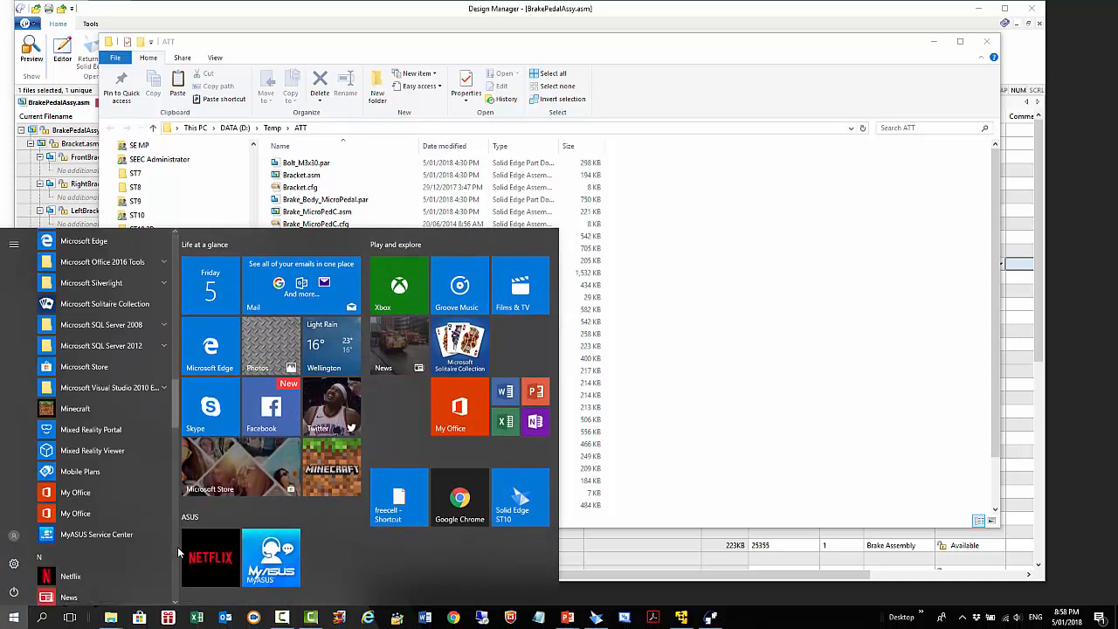
scroll(down, 3)
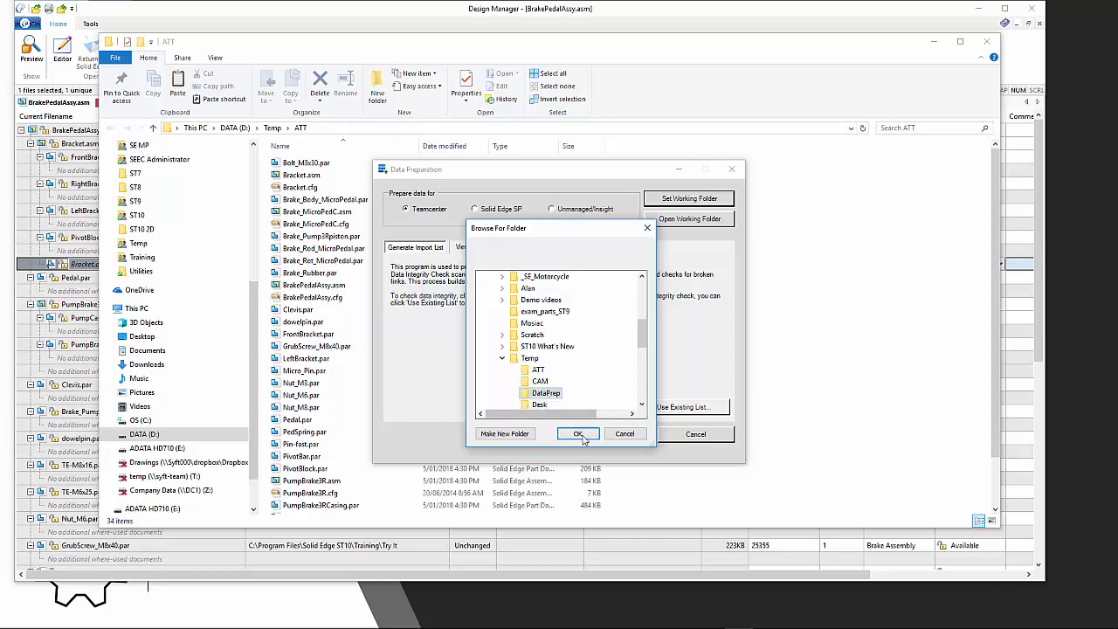
Confirm DataPrep as working folder and add the ATT folder, subfolders included, to the Data Integrity Check.
click(577, 434)
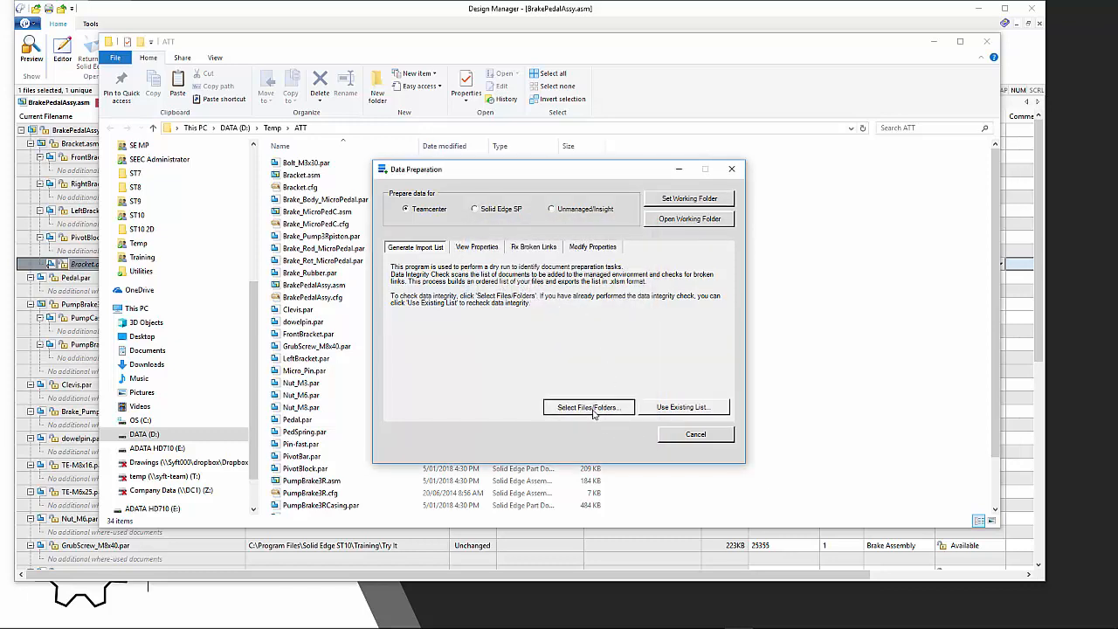
click(587, 407)
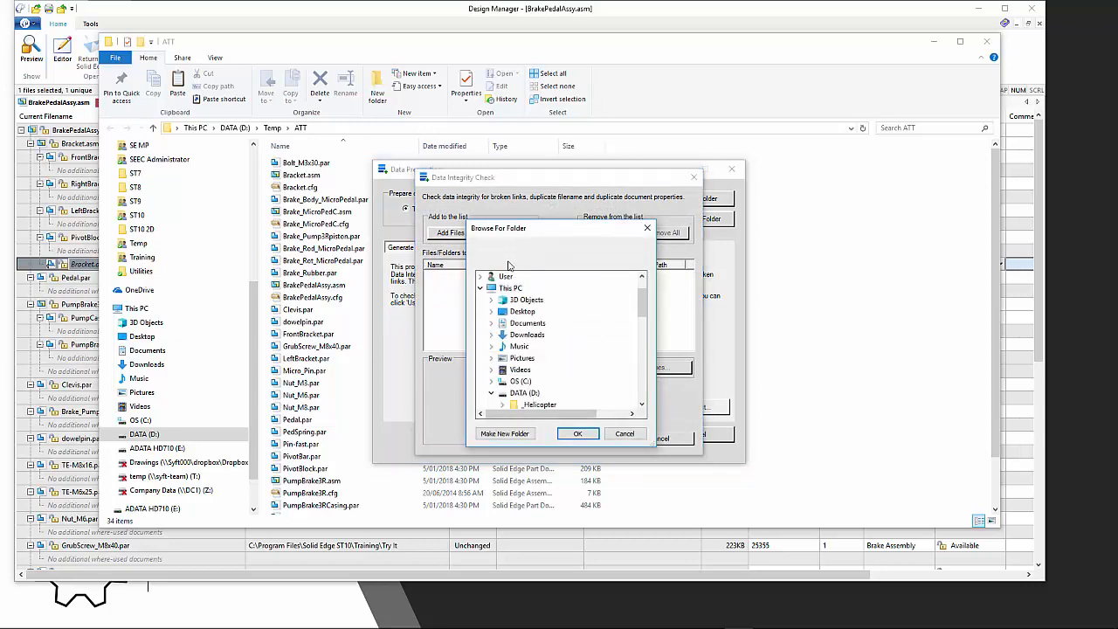
scroll(down, 3)
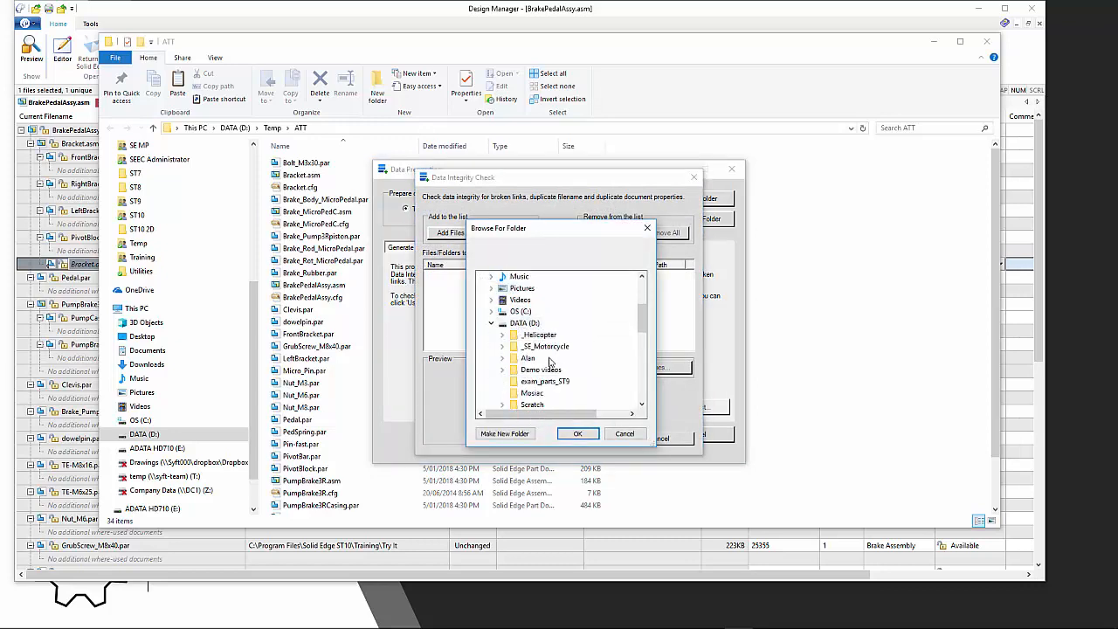
scroll(down, 3)
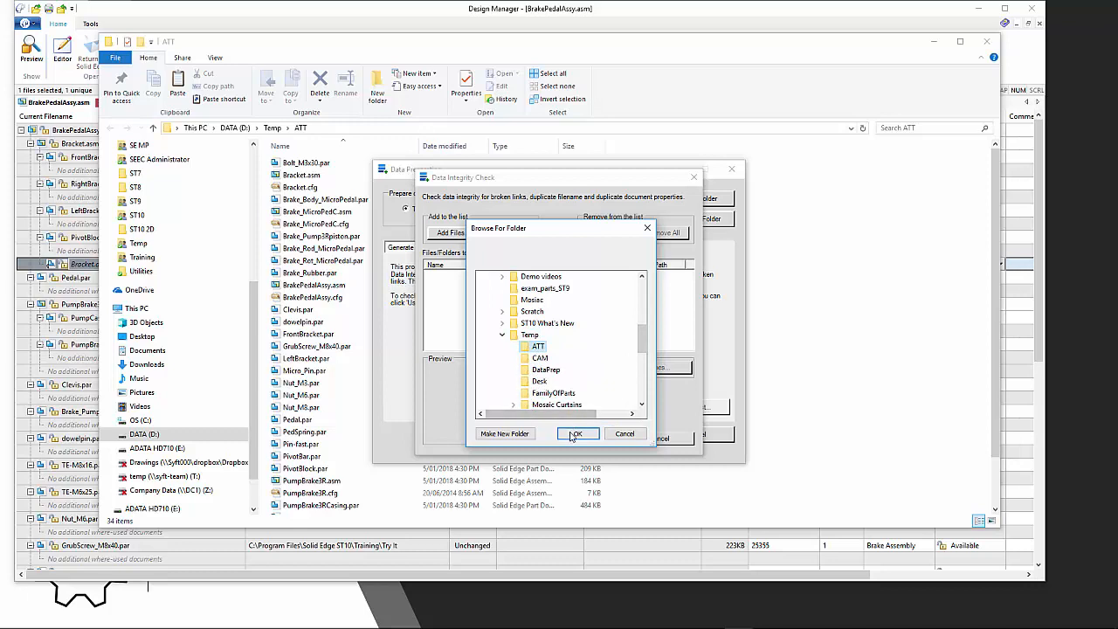
click(577, 434)
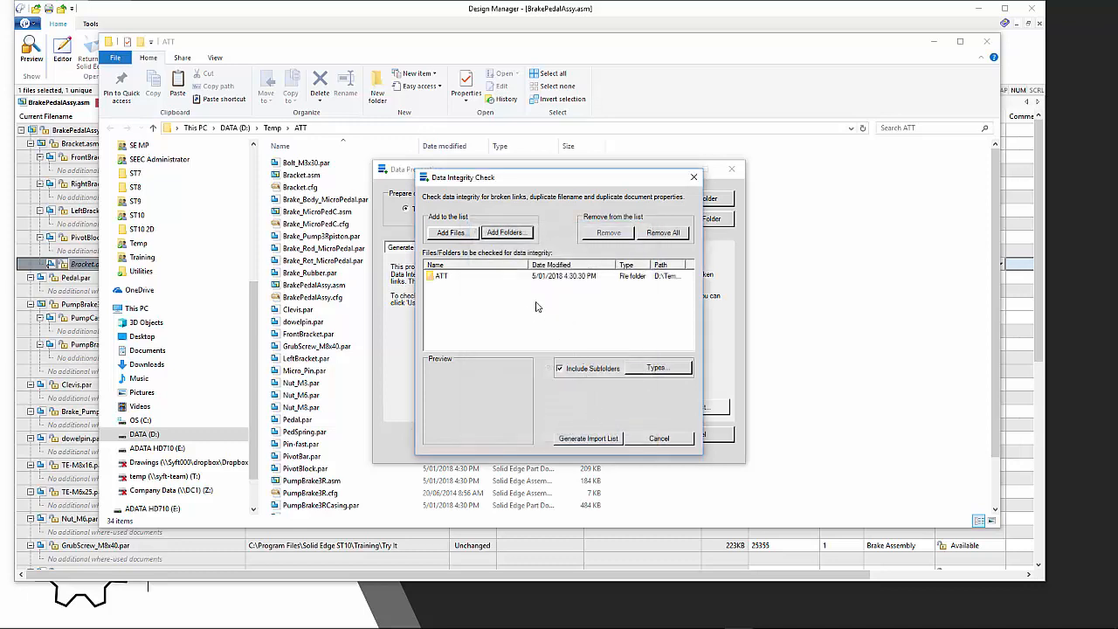
mouse_move(611, 393)
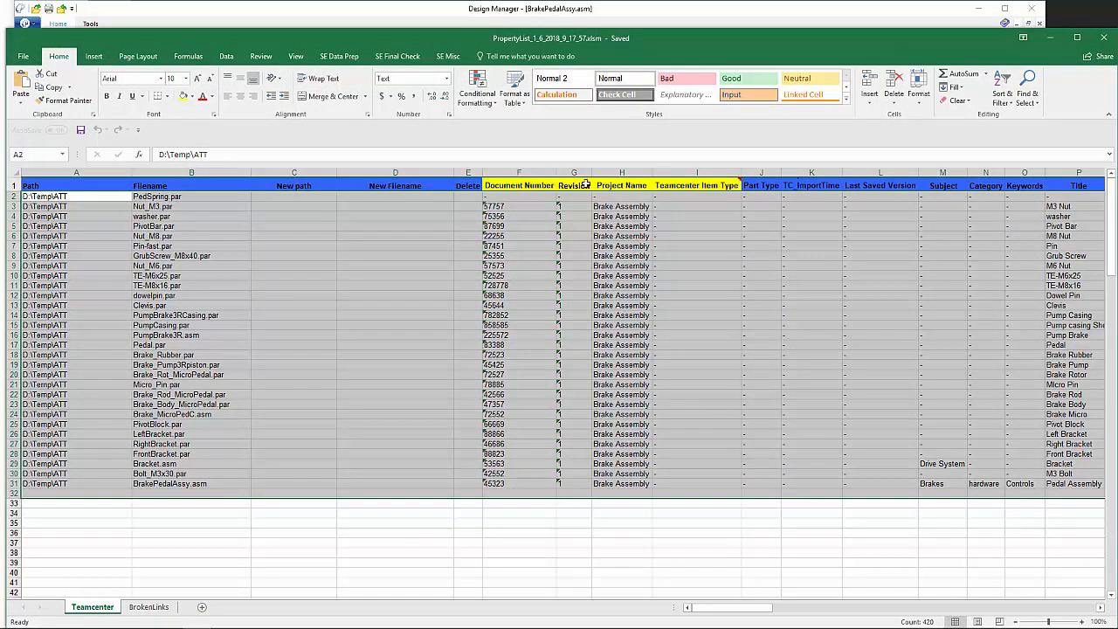
mouse_move(678, 257)
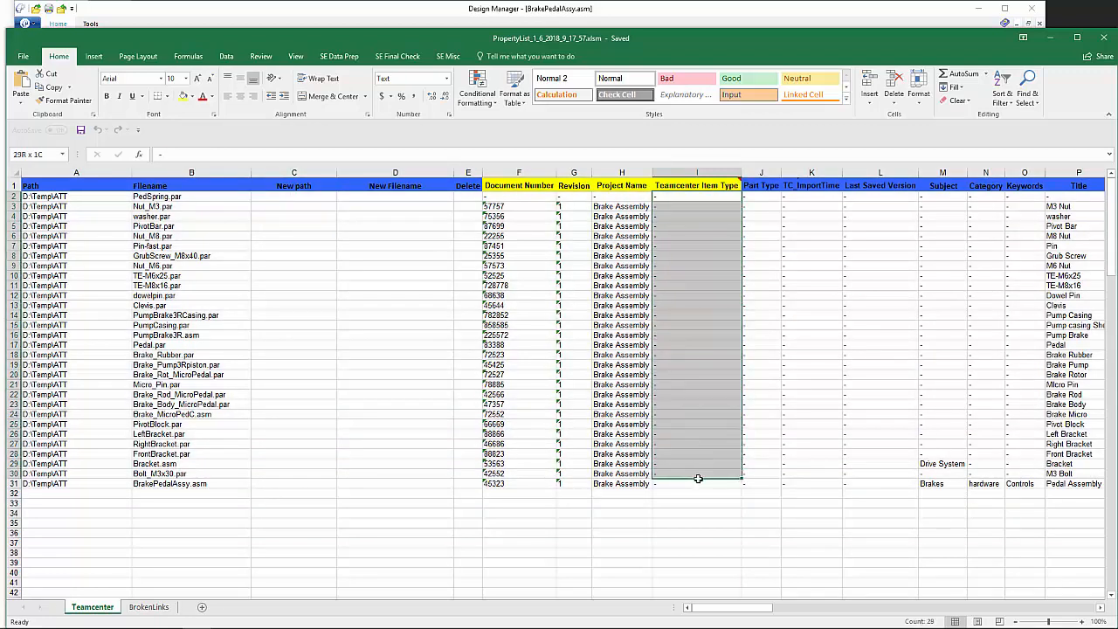
Check the empty Teamcenter Item Type cells, then view the BrokenLinks sheet with only headings.
click(697, 493)
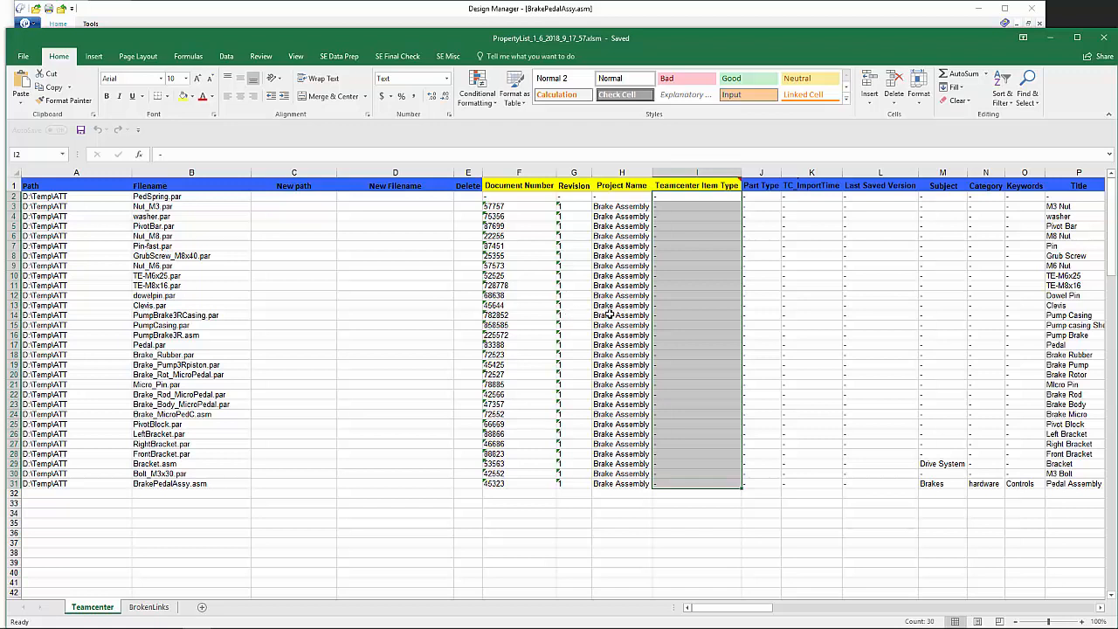
mouse_move(598, 325)
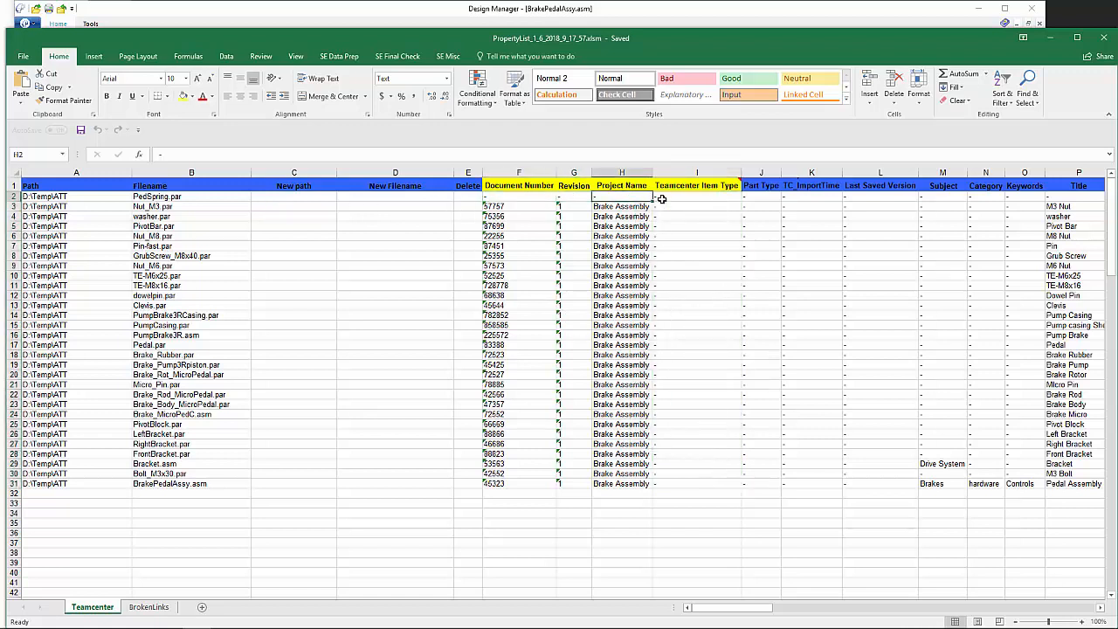
mouse_move(622, 273)
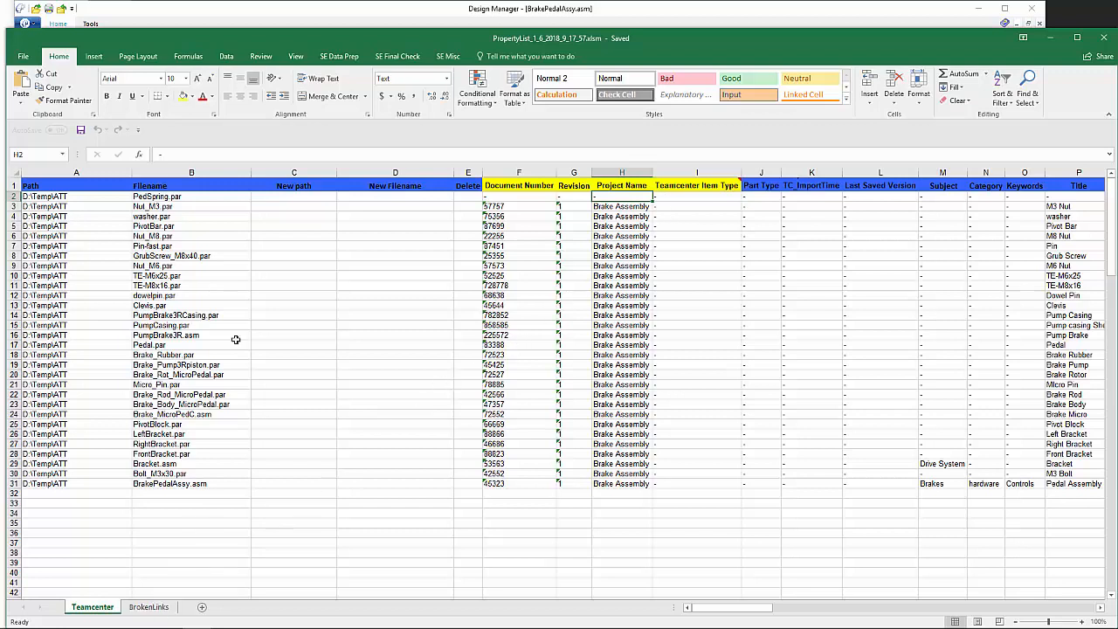
click(149, 609)
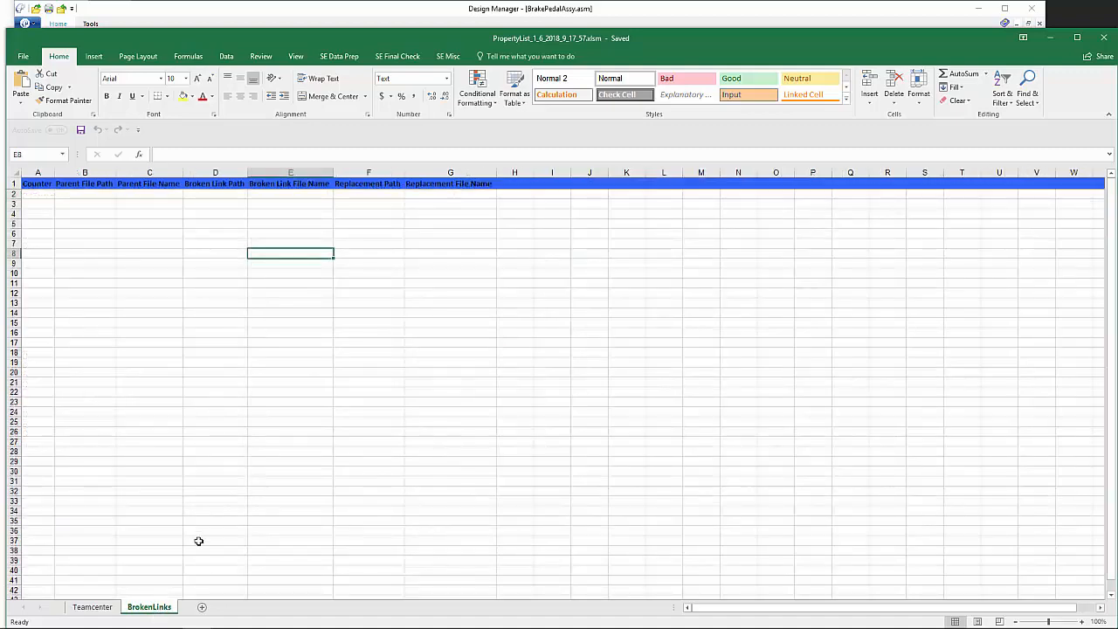
mouse_move(444, 339)
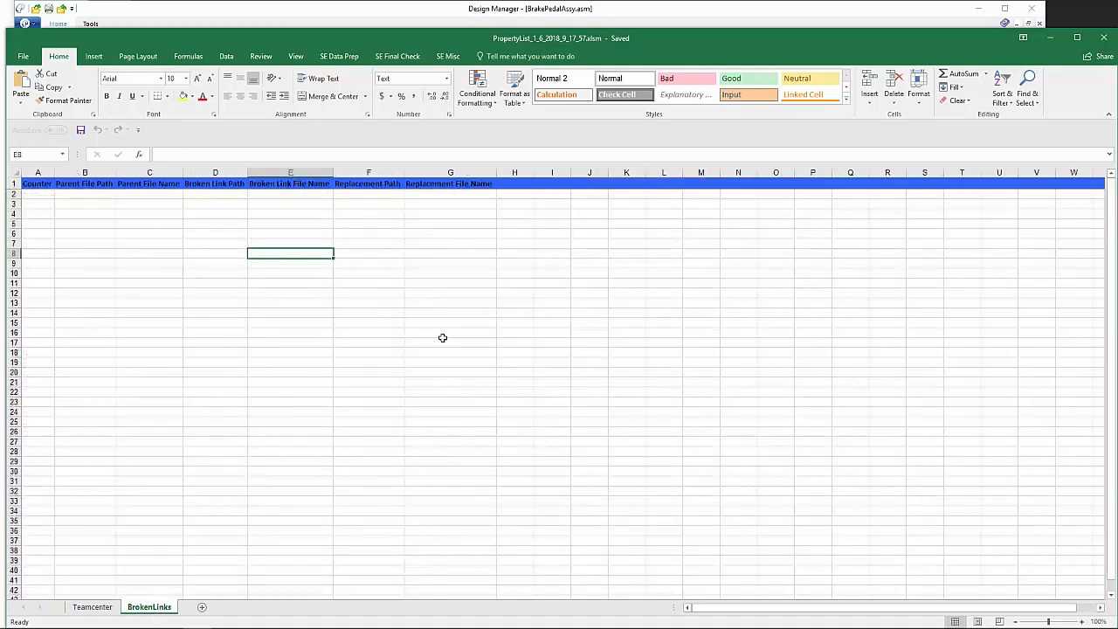
mouse_move(562, 315)
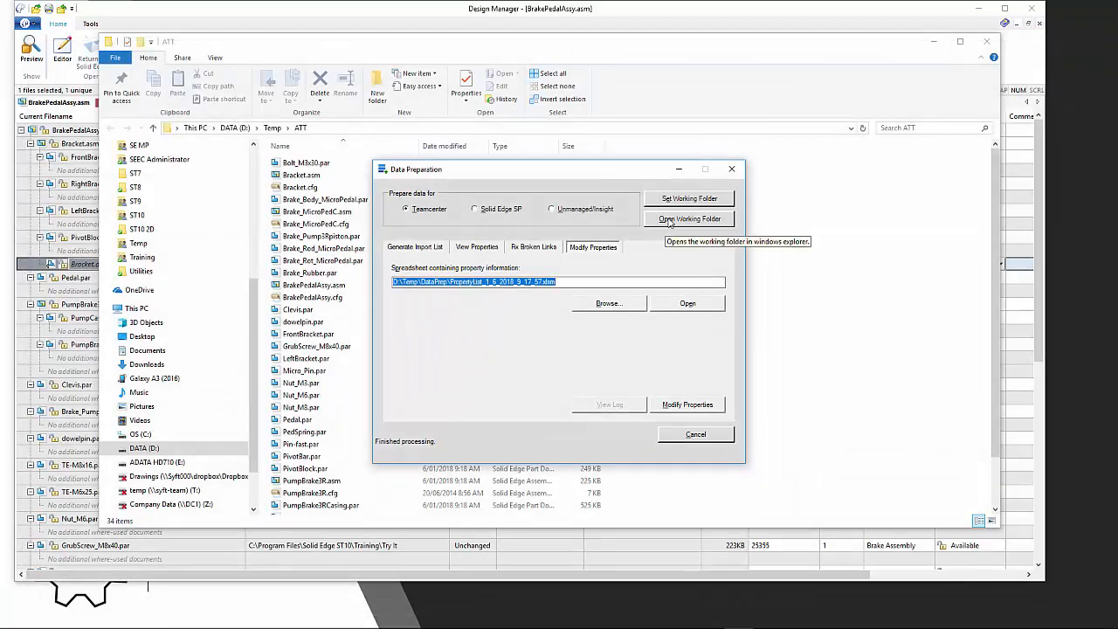
Open the Data Preparation working folder from the Modify Properties tab.
click(689, 219)
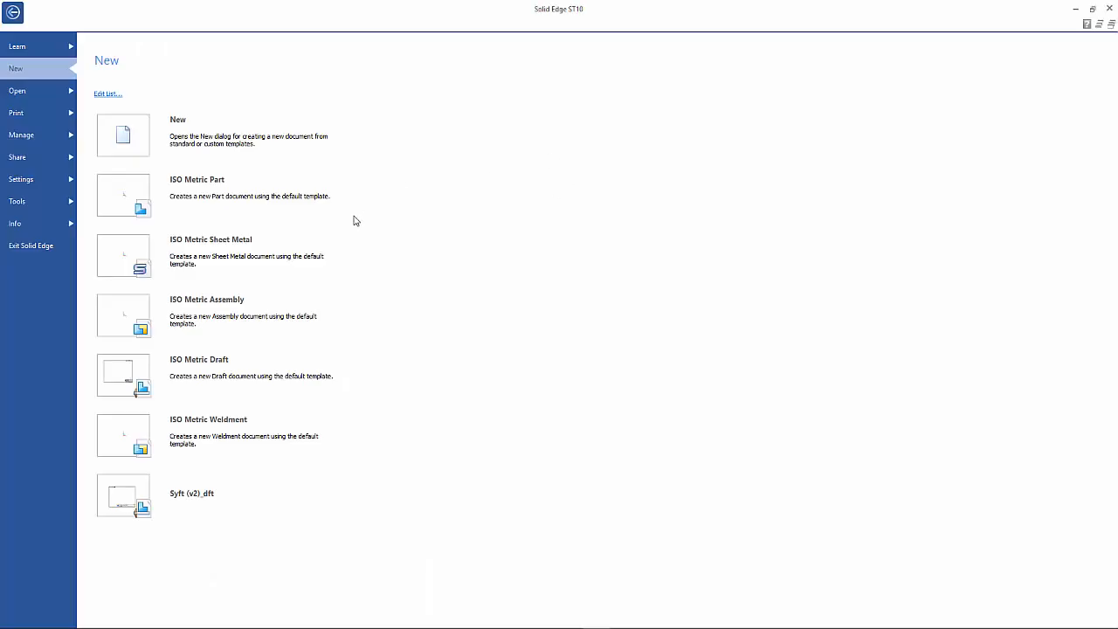
mouse_move(16, 201)
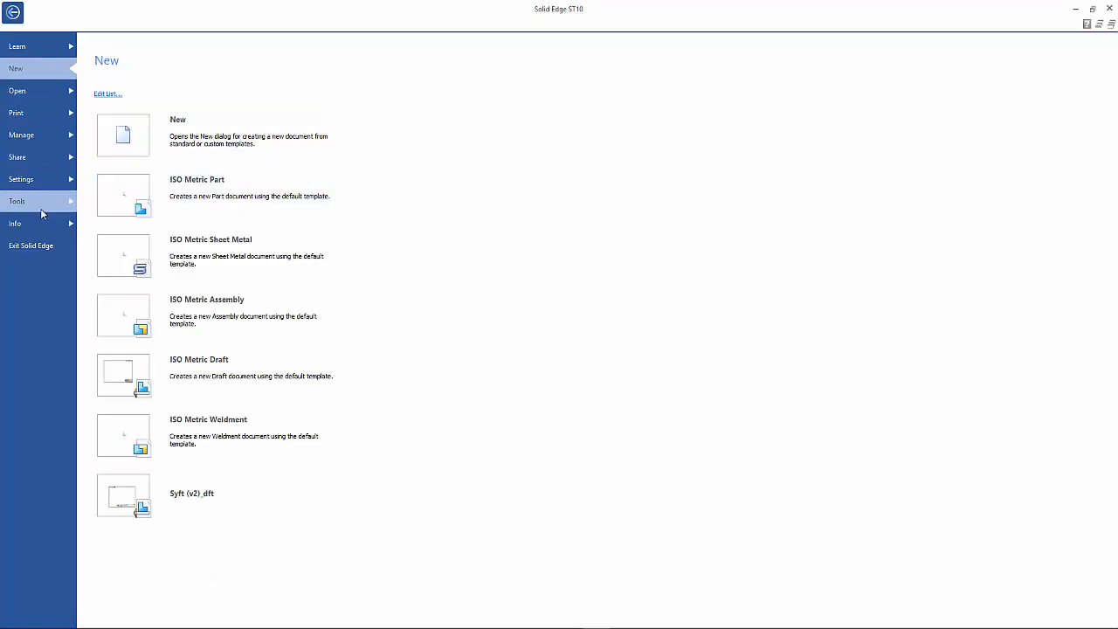
mouse_move(234, 195)
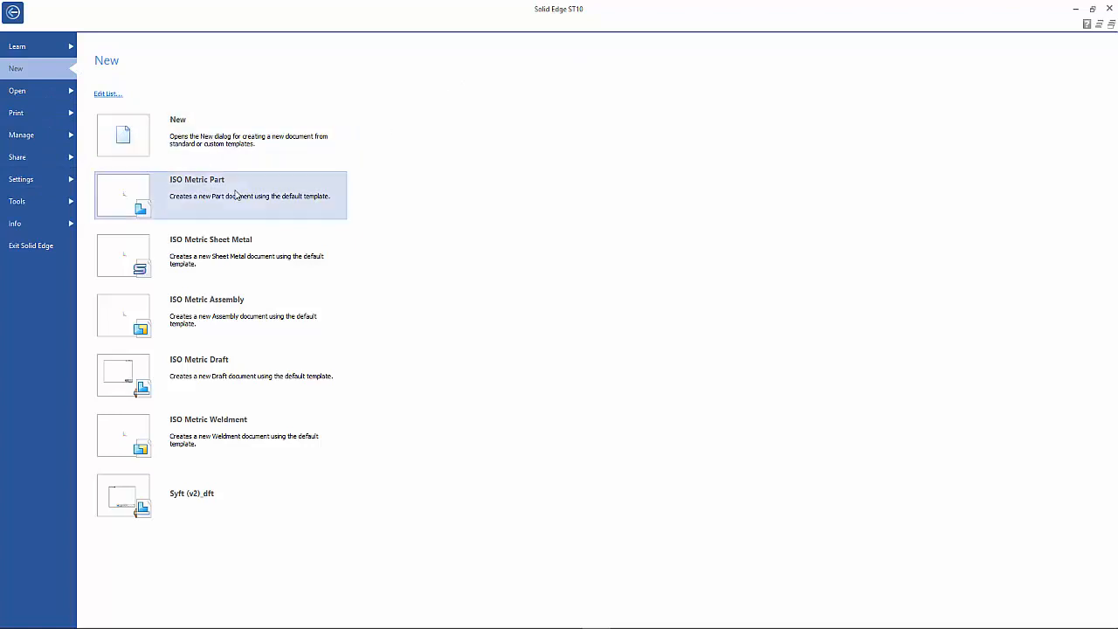
In Info > Property Manager, select all files in the ATT folder from first to last.
click(14, 224)
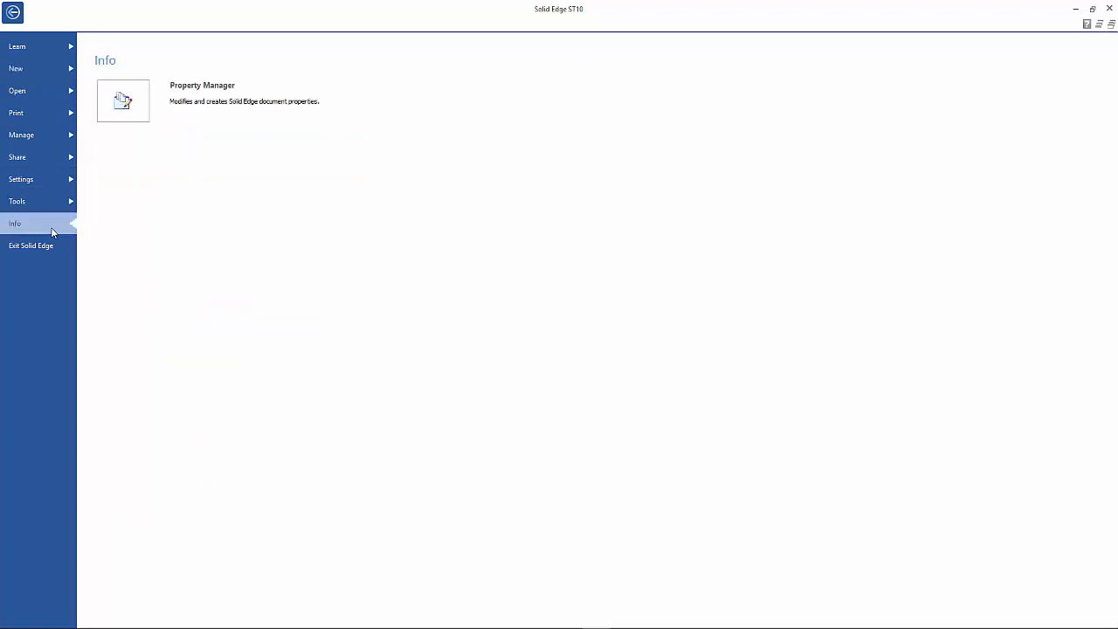
click(123, 99)
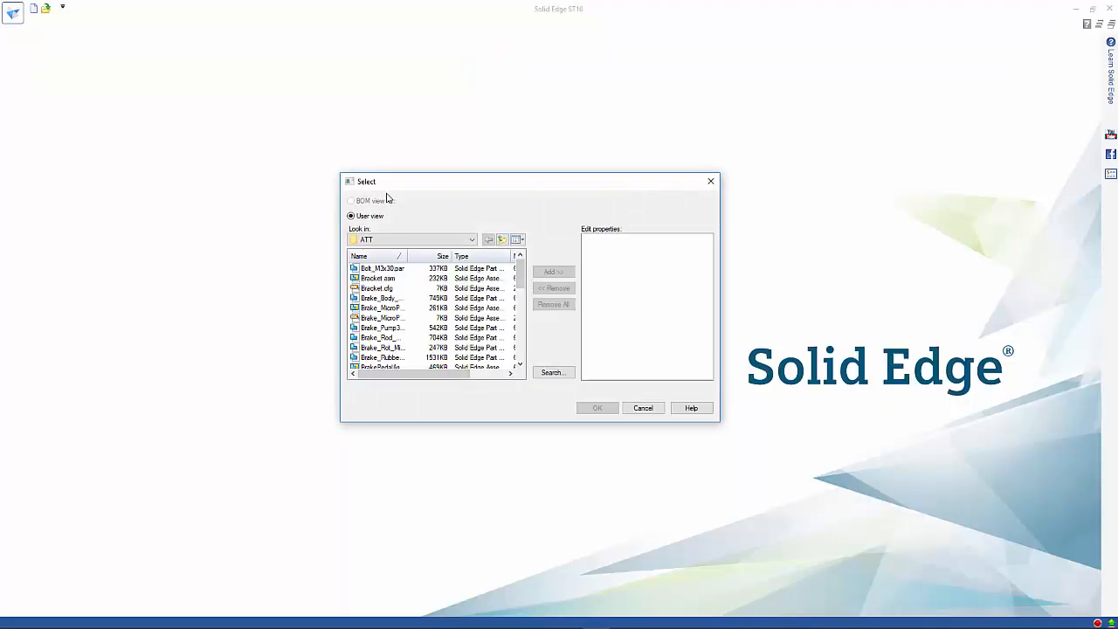
mouse_move(437, 283)
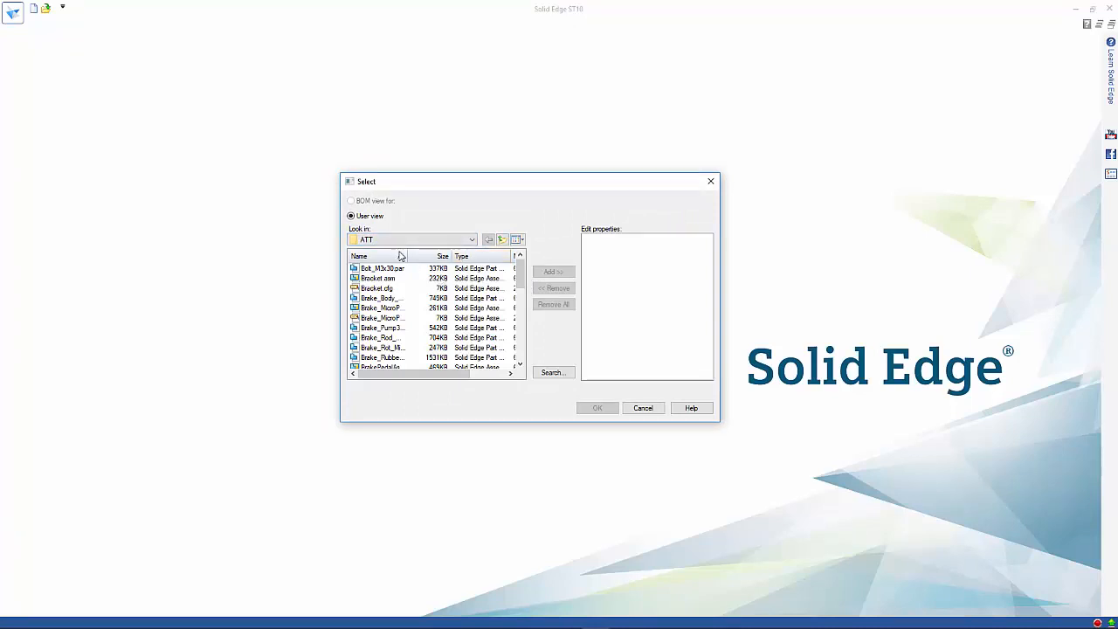
click(381, 269)
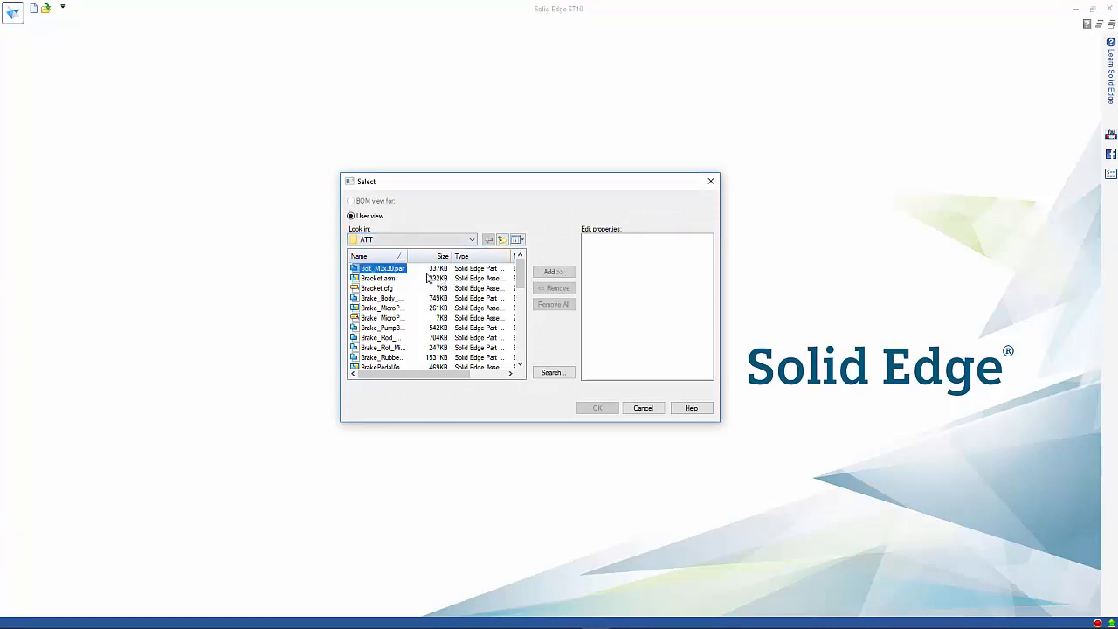
scroll(down, 3)
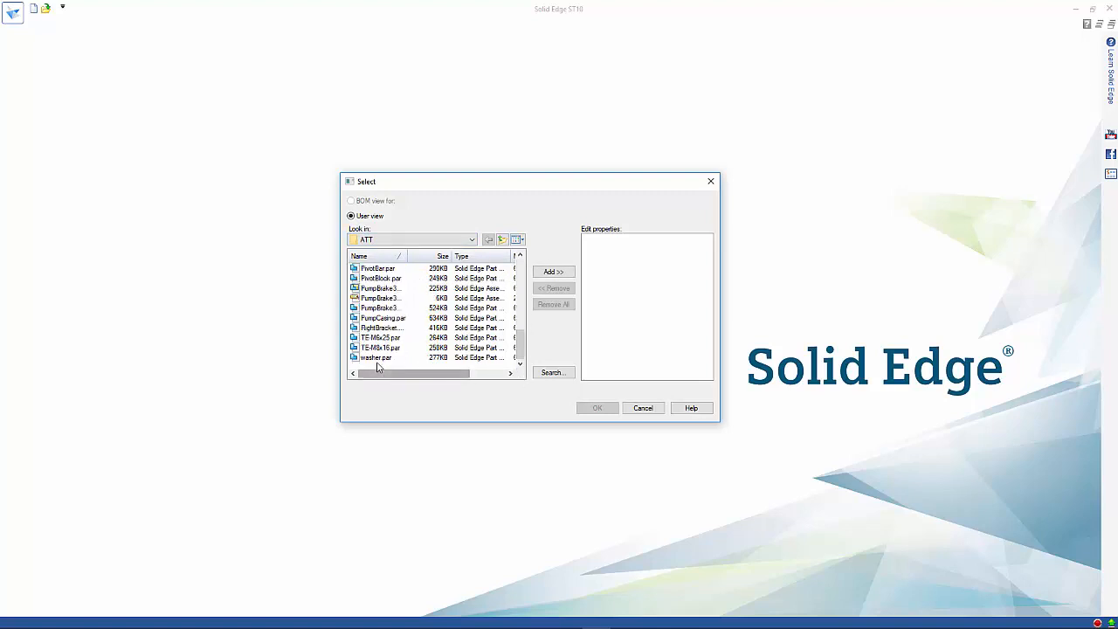
click(552, 272)
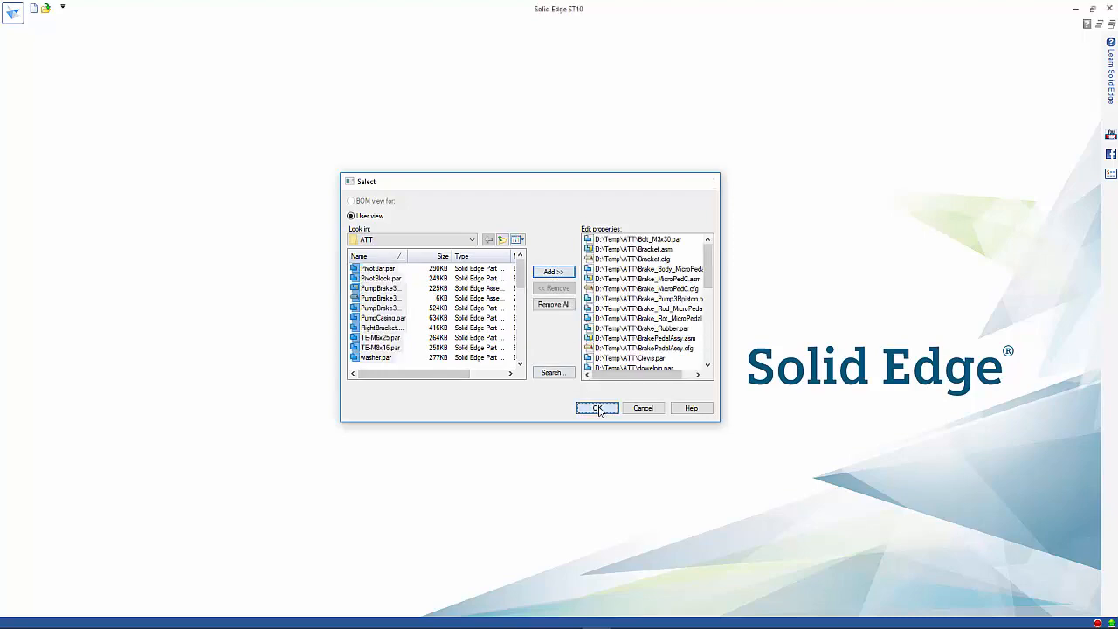
Load the files into Property Manager and add the Teamcenter Item Type column via Format Columns.
click(598, 409)
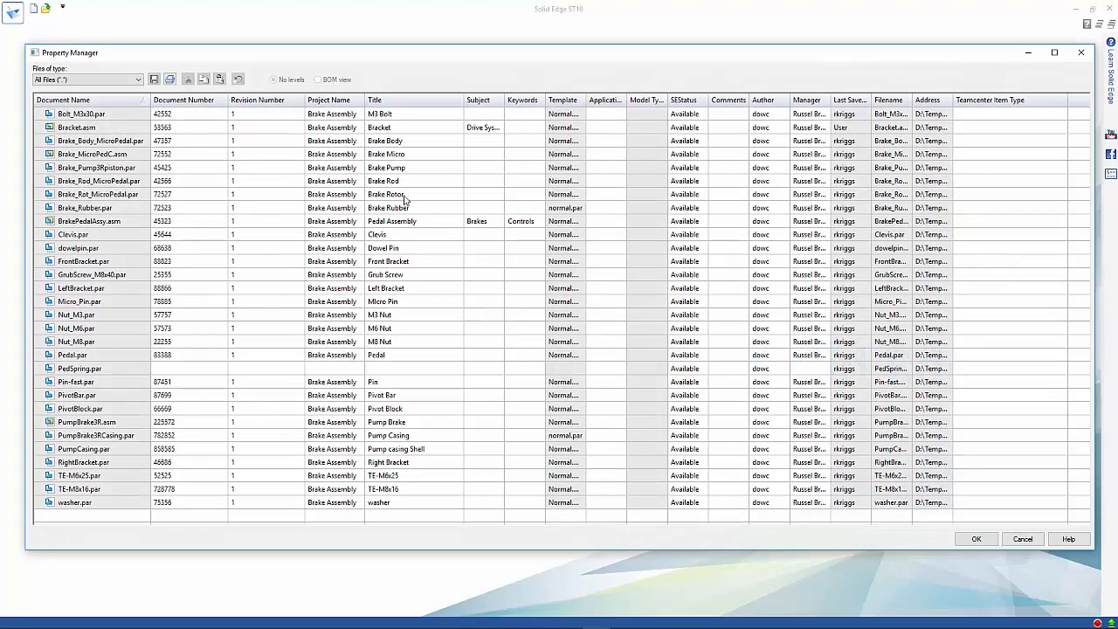
mouse_move(1014, 131)
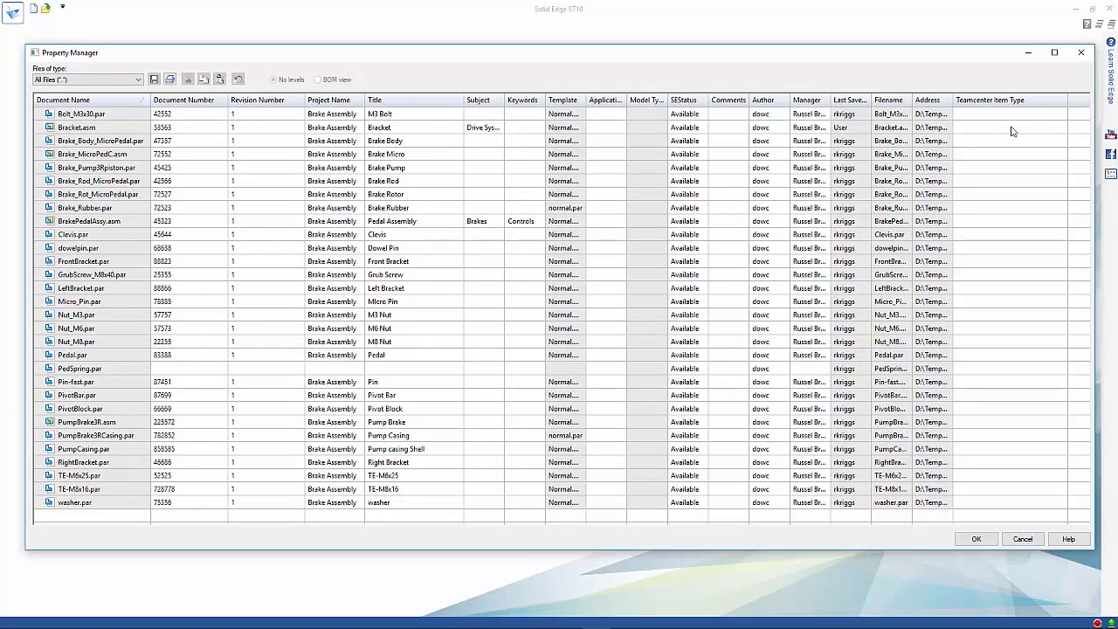
mouse_move(550, 312)
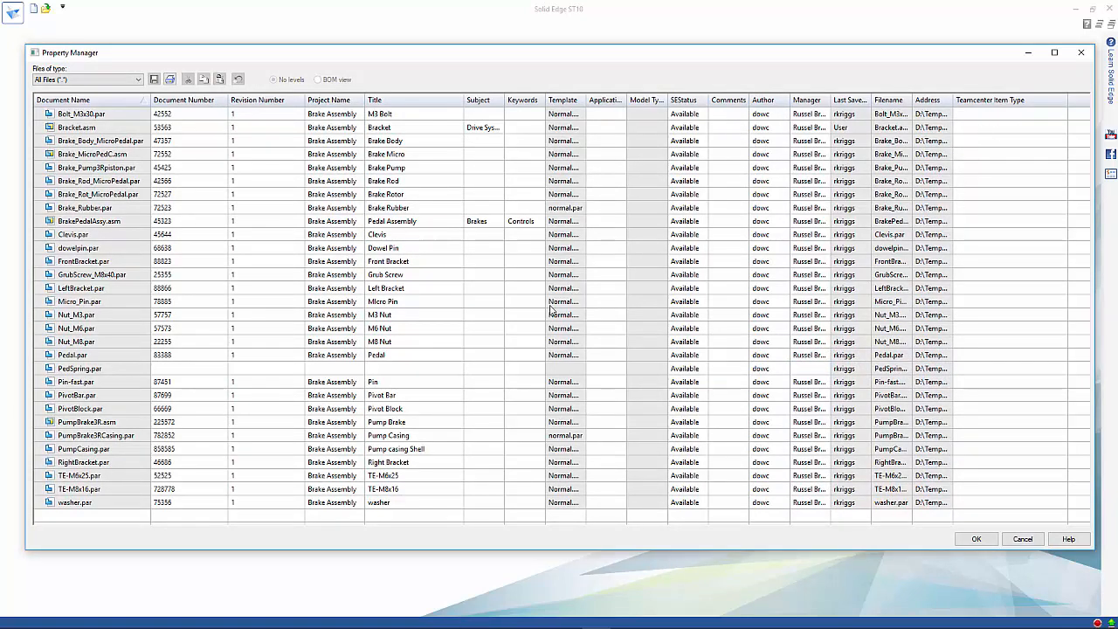
mouse_move(748, 108)
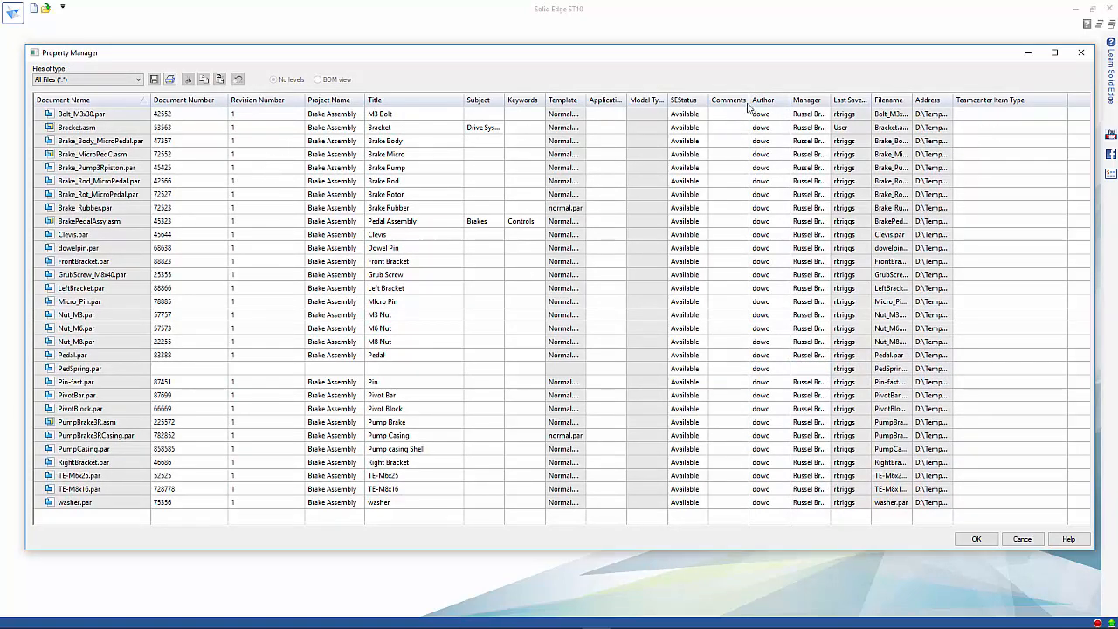
click(989, 100)
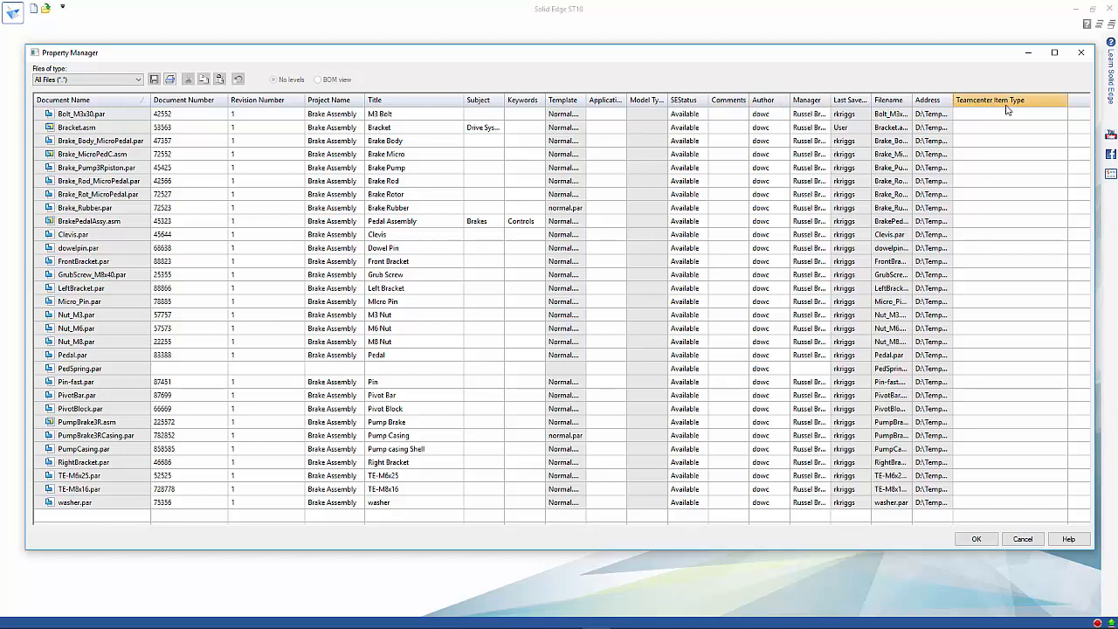
right_click(1005, 99)
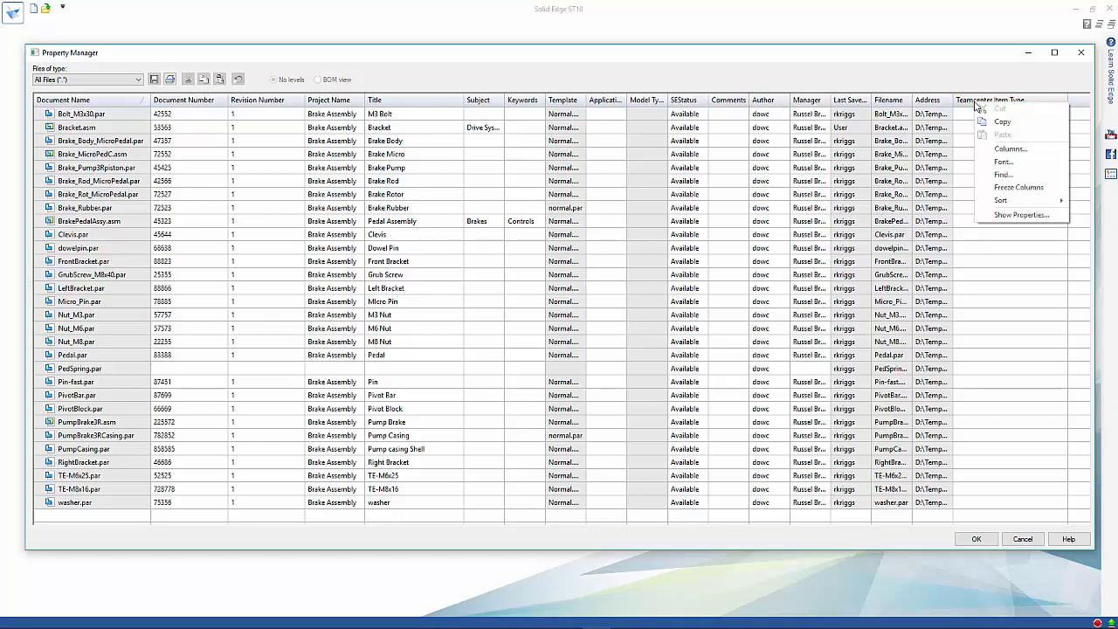
mouse_move(999, 199)
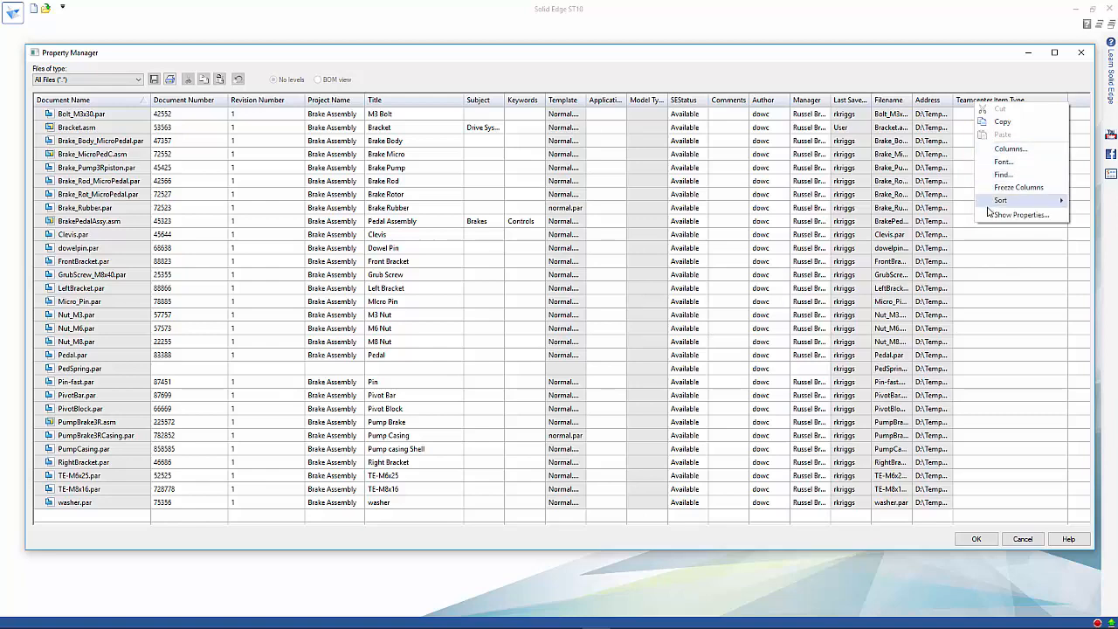
mouse_move(1010, 149)
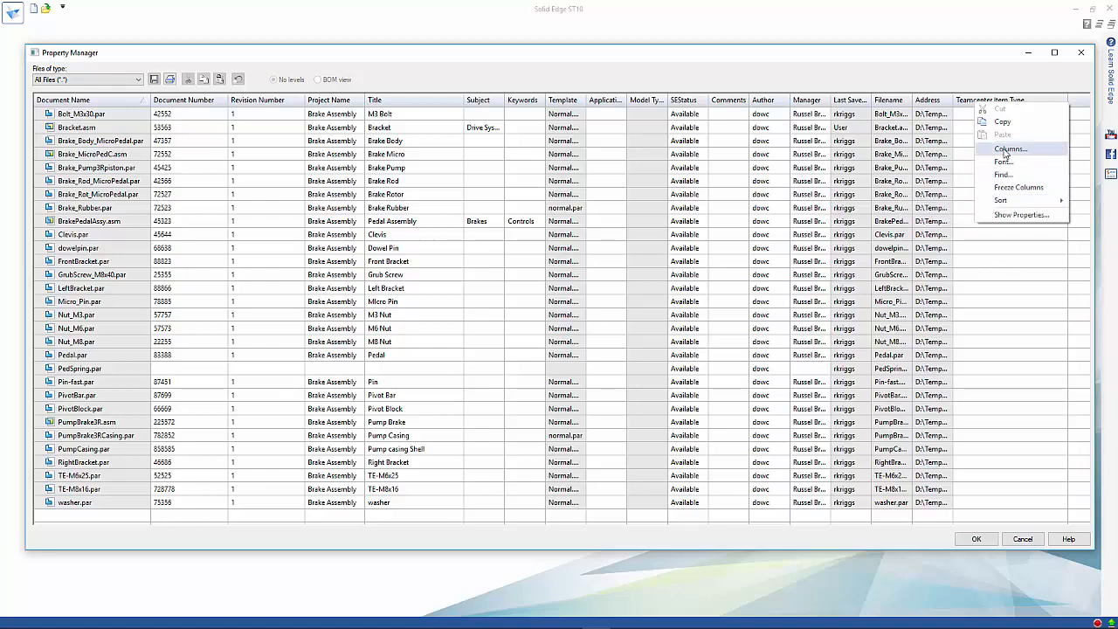
click(1010, 148)
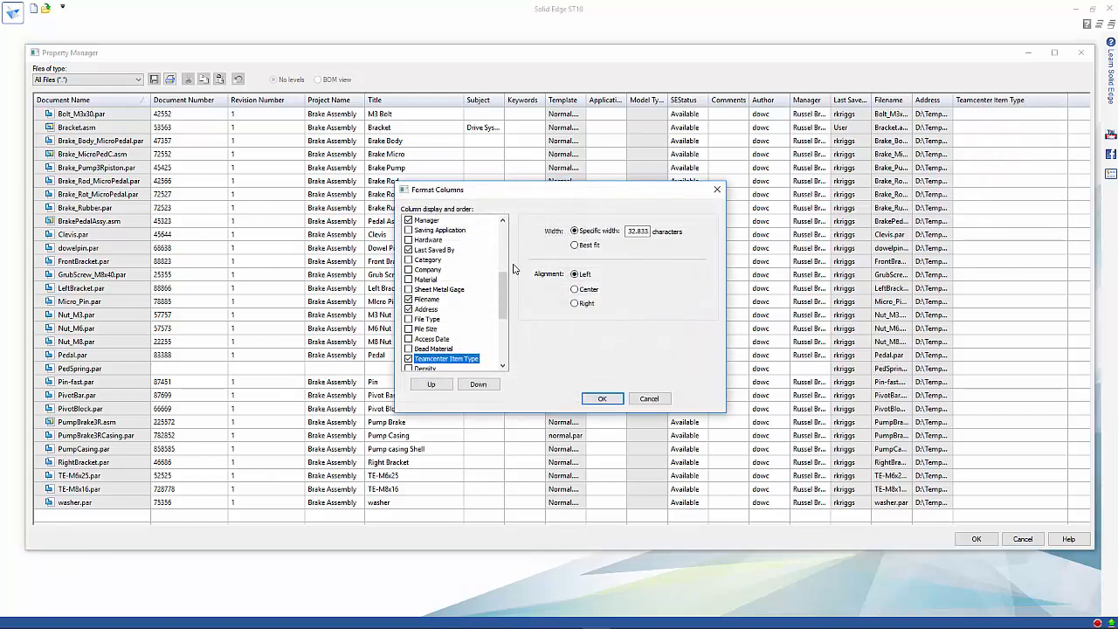
click(446, 360)
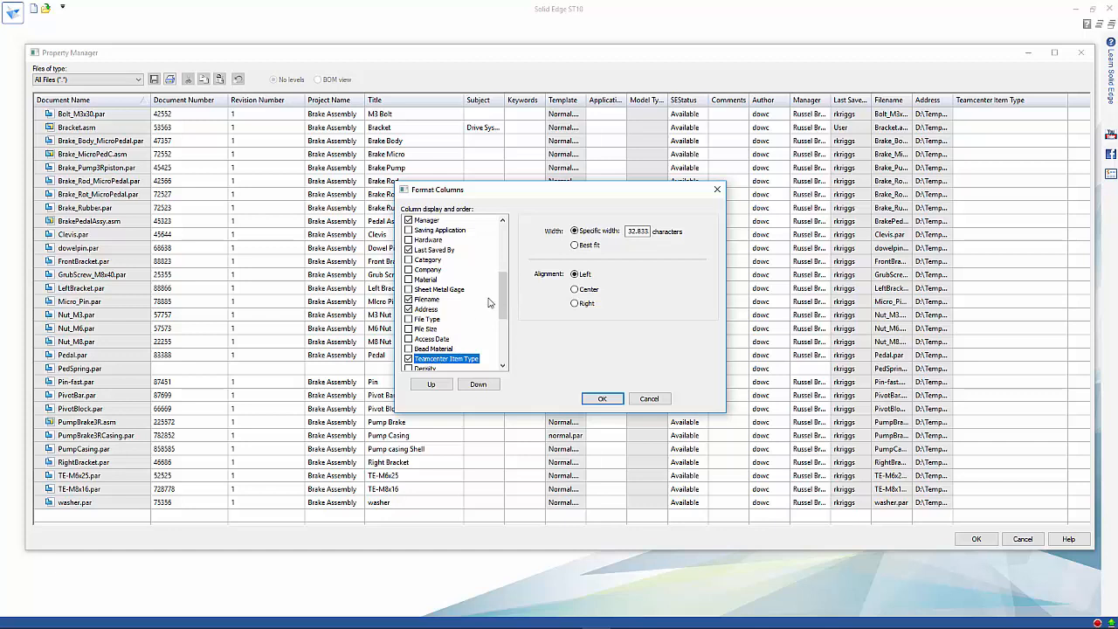
click(601, 398)
text(Item)
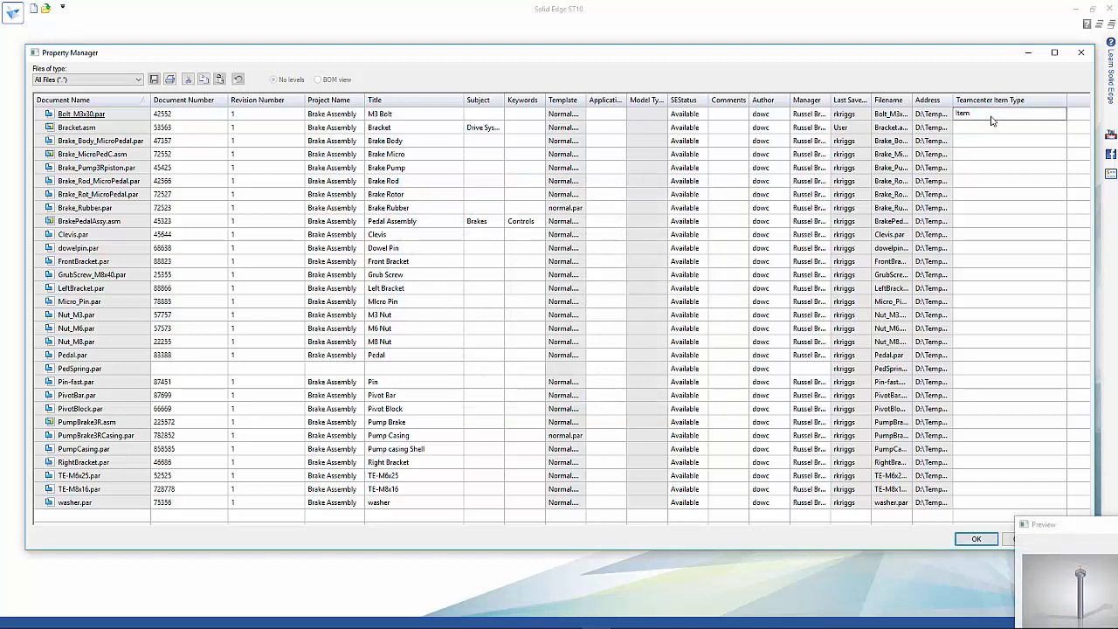
Select the first file's Teamcenter Item Type value, Item, to fill down the column.
click(1010, 114)
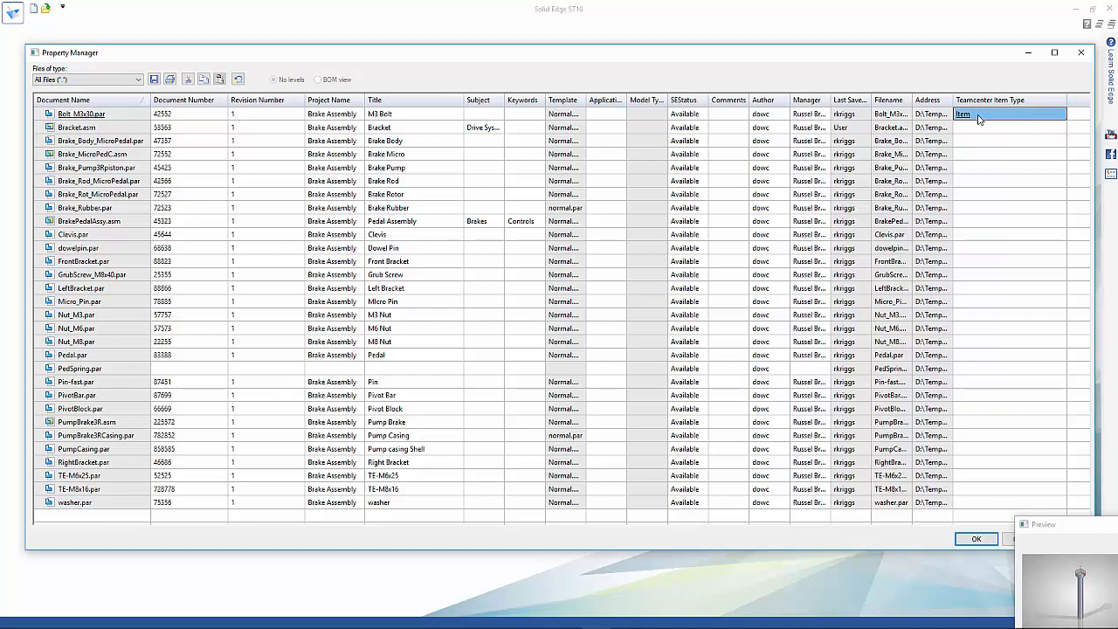
mouse_move(986, 125)
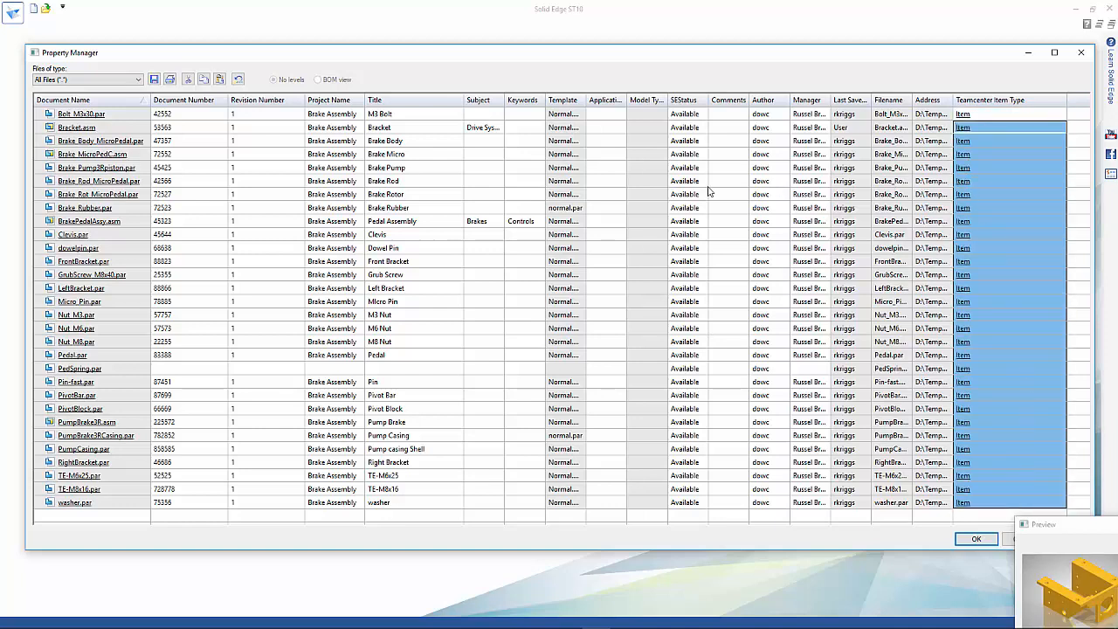
mouse_move(175, 266)
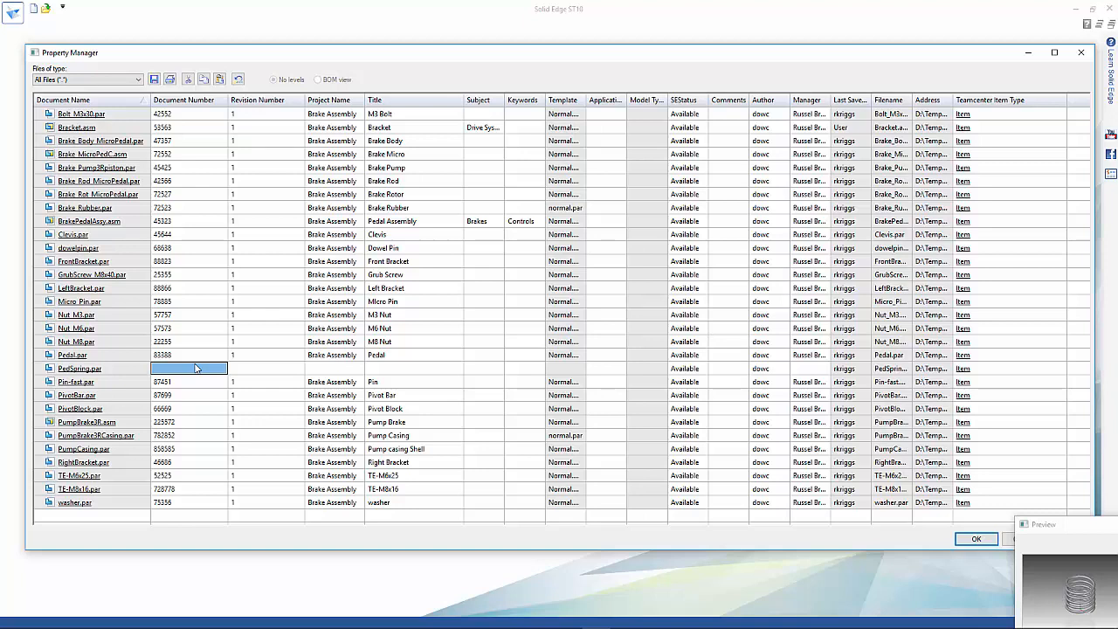
Give PedSpring.par document number 2559, project Brake Assembly and title Spring.
text(2559)
click(266, 369)
text(1)
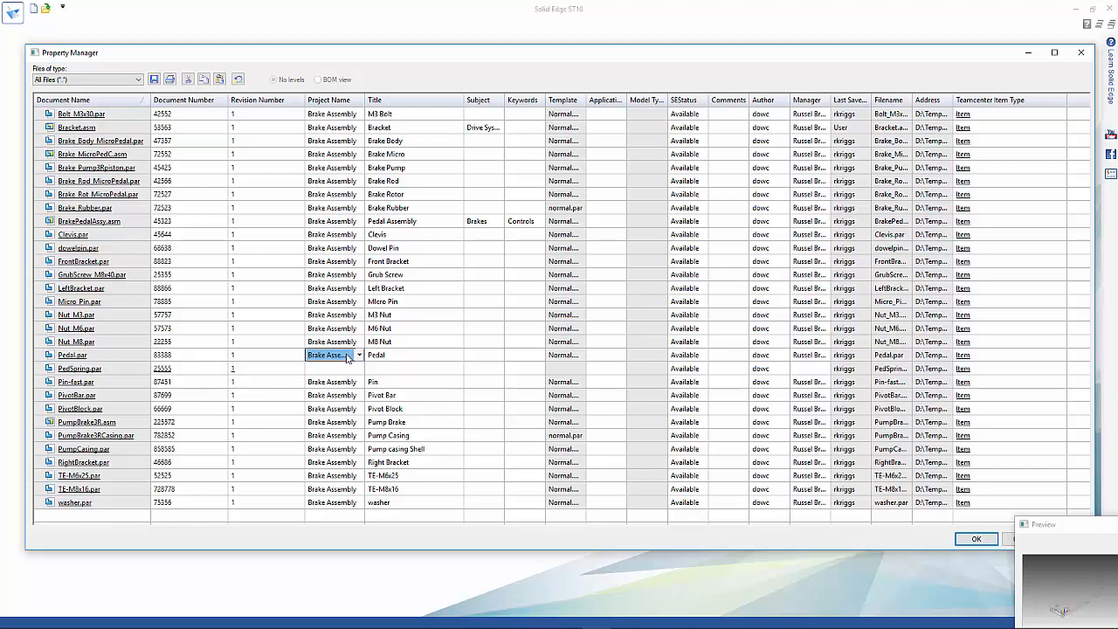
click(332, 367)
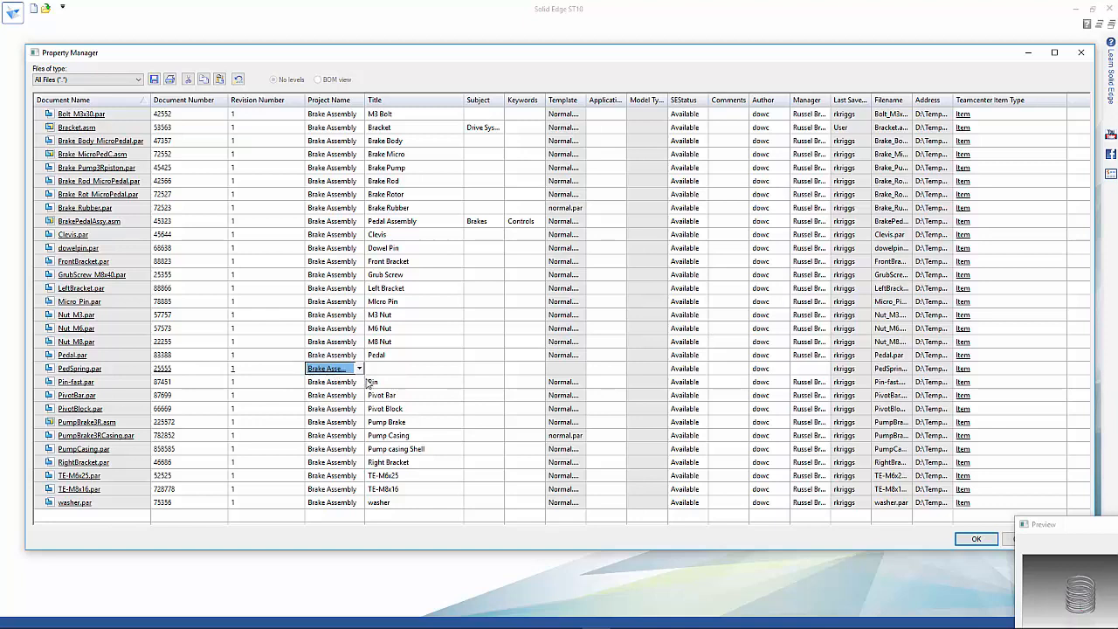
click(412, 367)
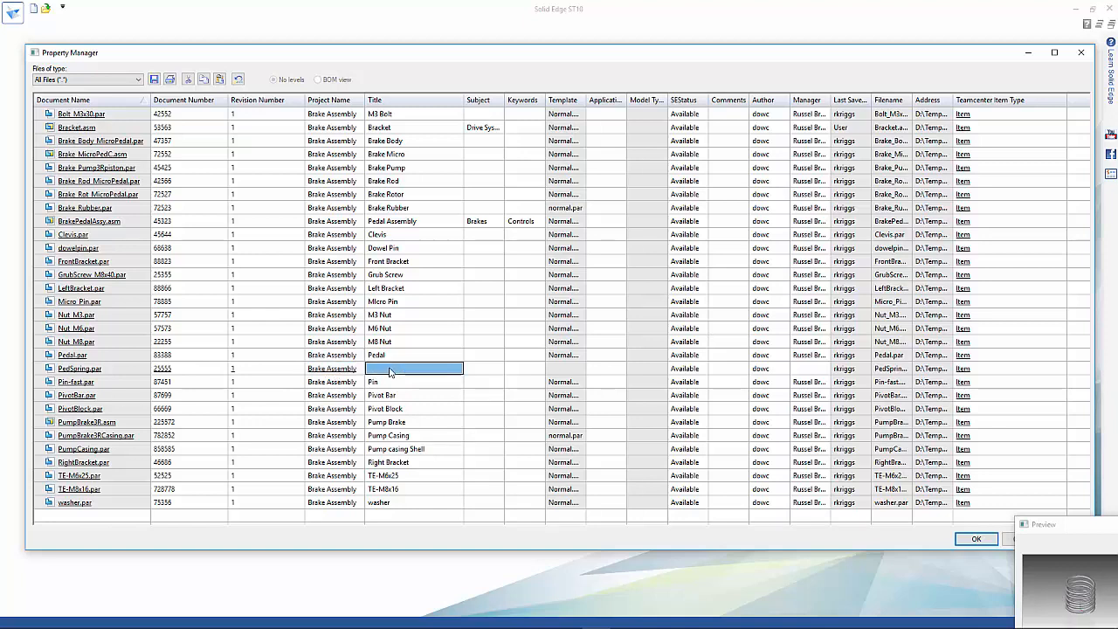
text(Spring)
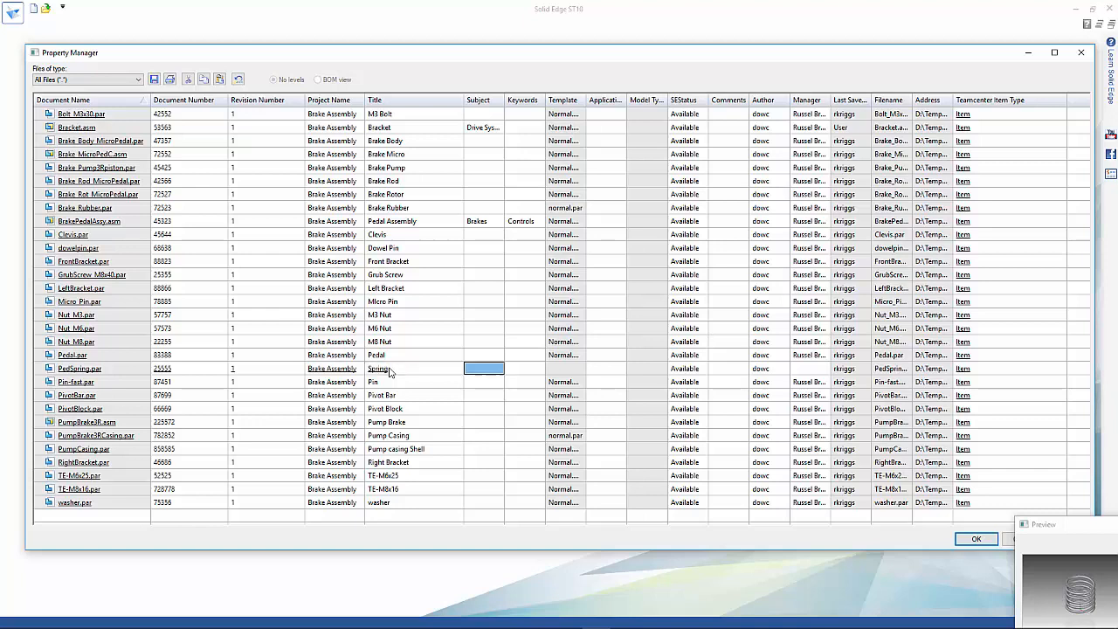
mouse_move(621, 376)
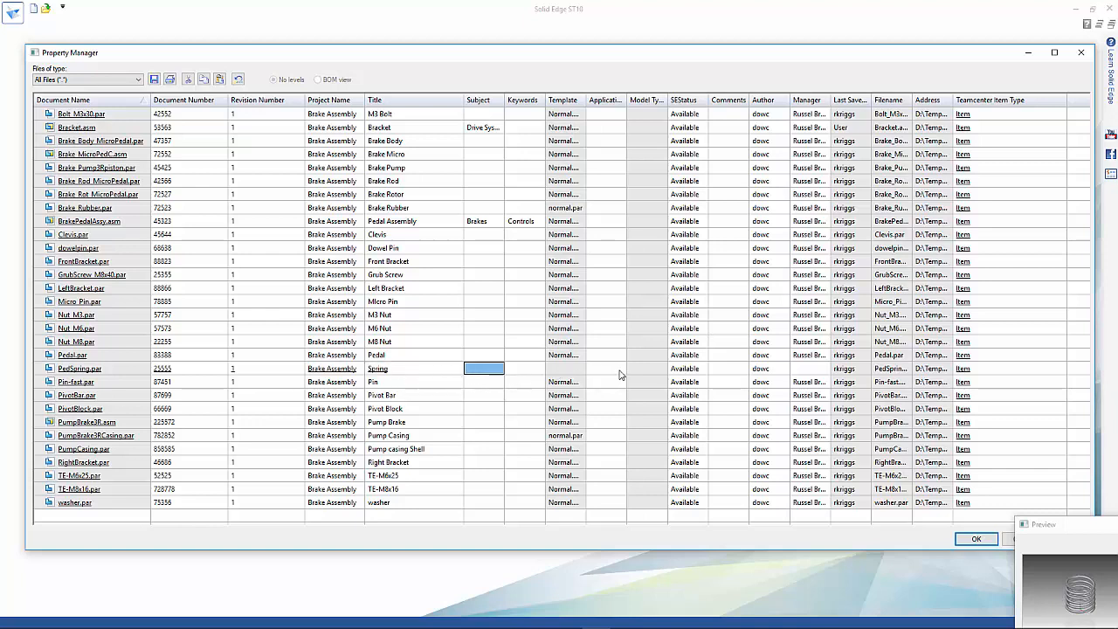
mouse_move(790, 370)
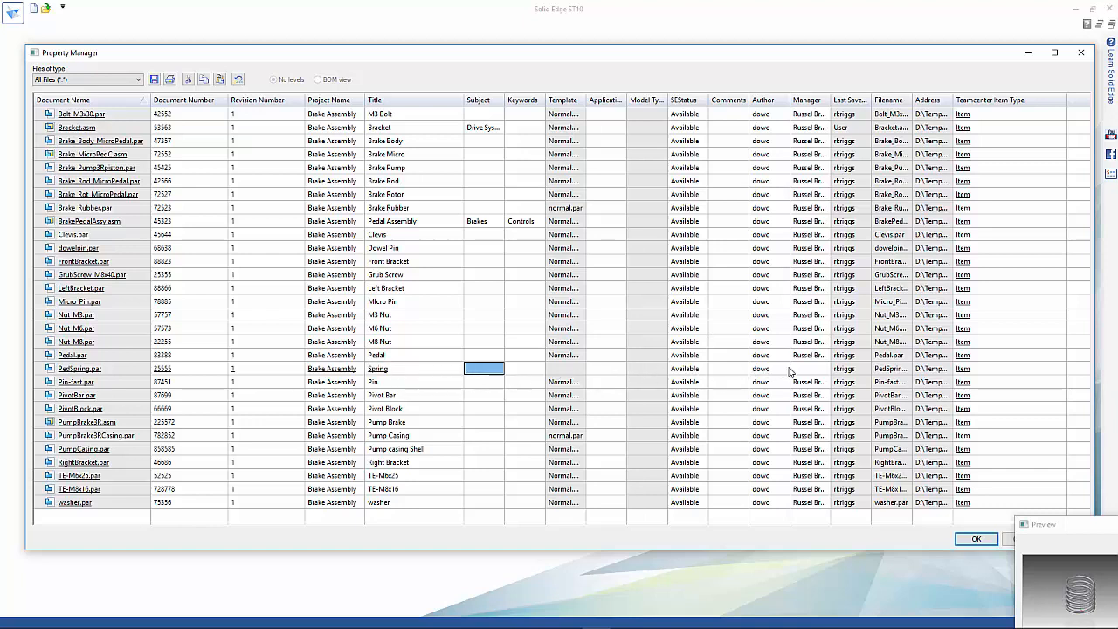
mouse_move(811, 374)
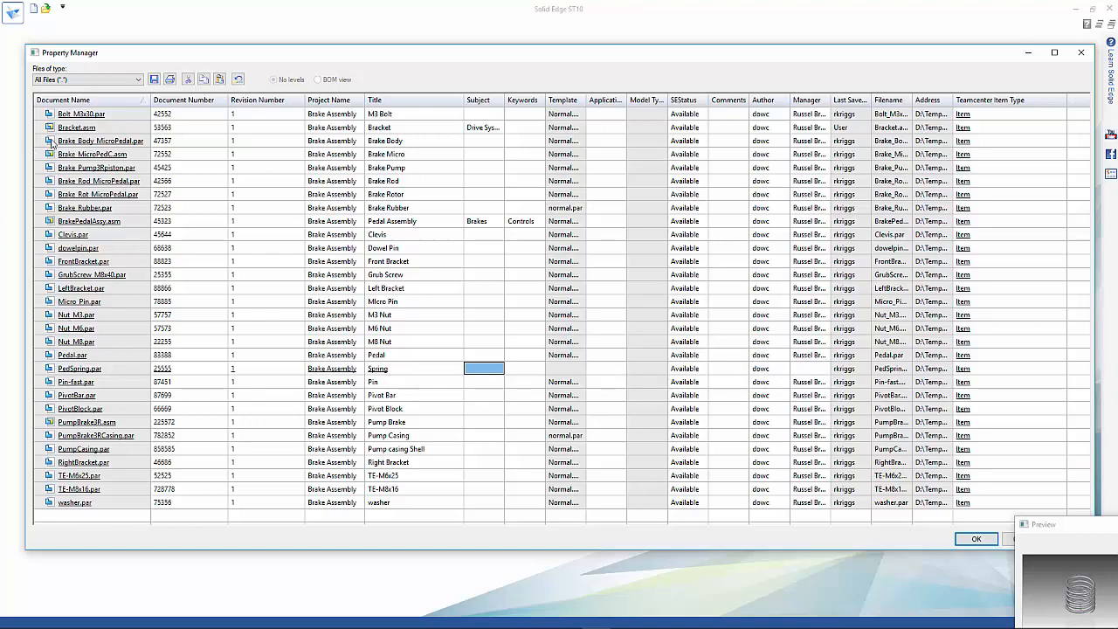
mouse_move(91, 367)
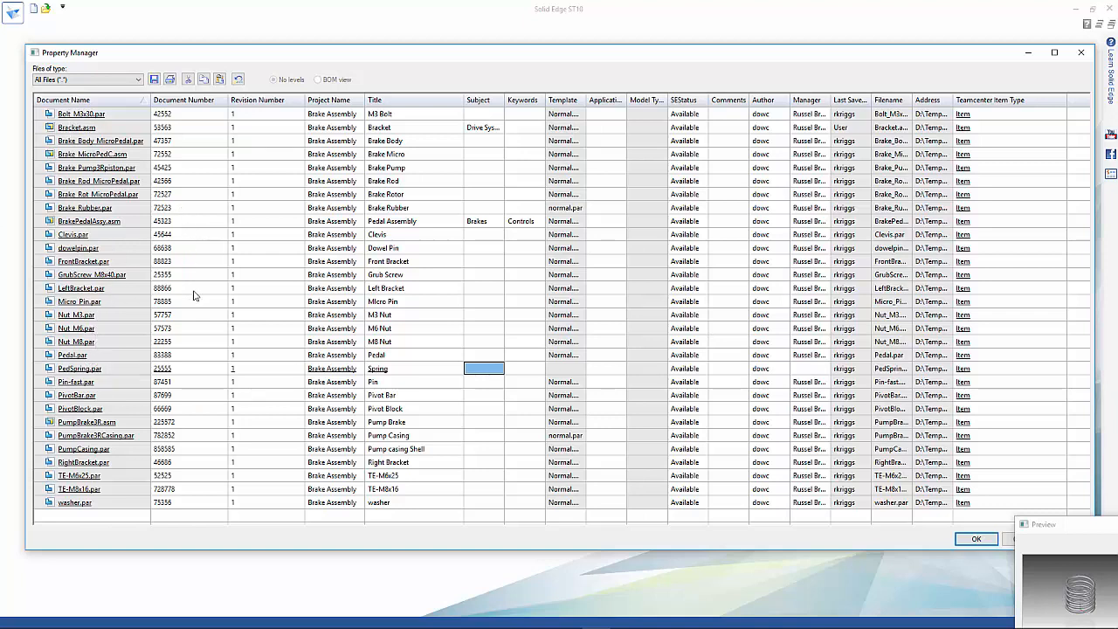
mouse_move(152, 409)
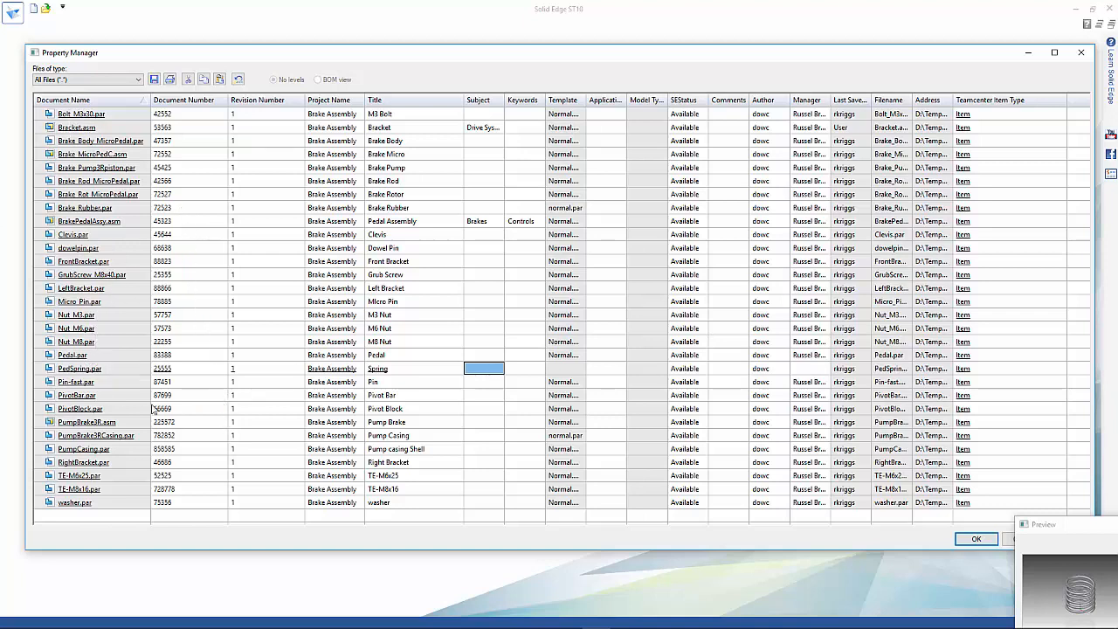
mouse_move(140, 238)
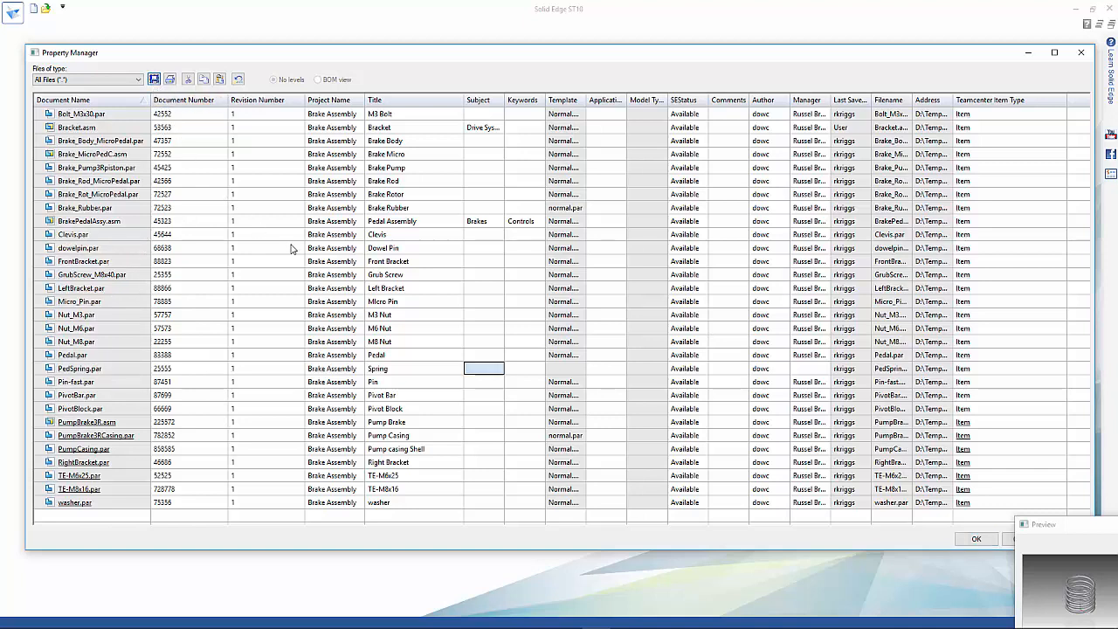
mouse_move(947, 367)
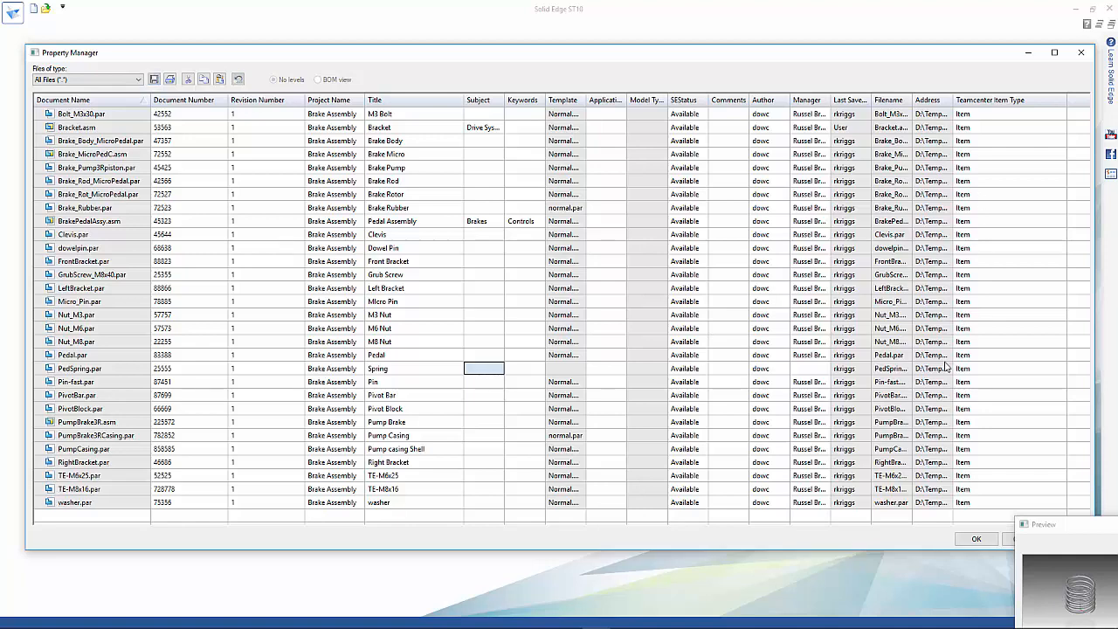
click(975, 539)
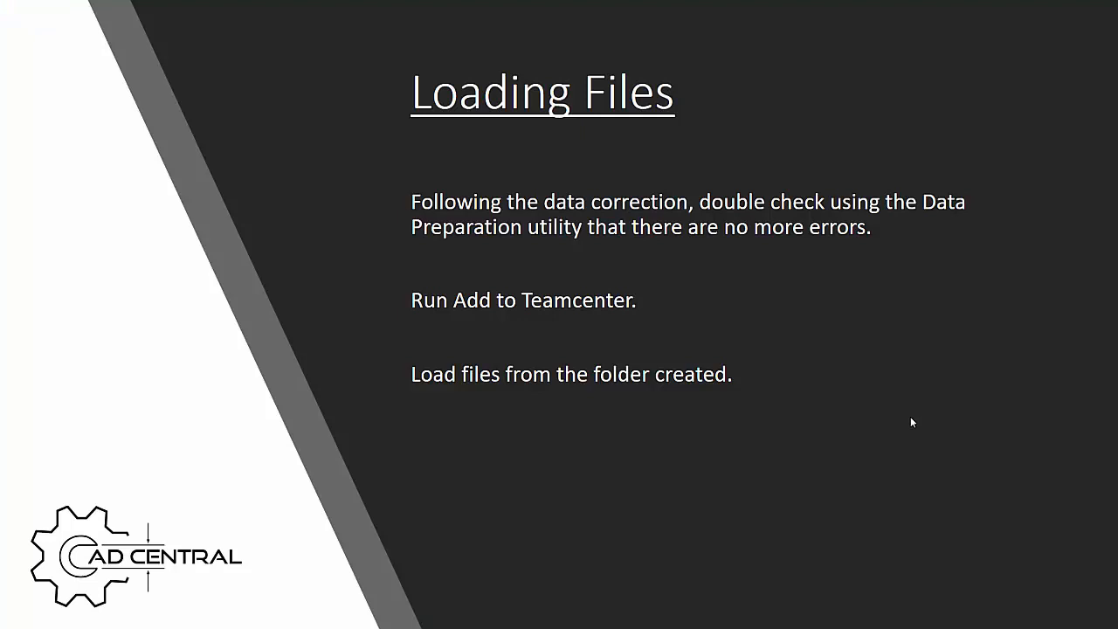
mouse_move(543, 206)
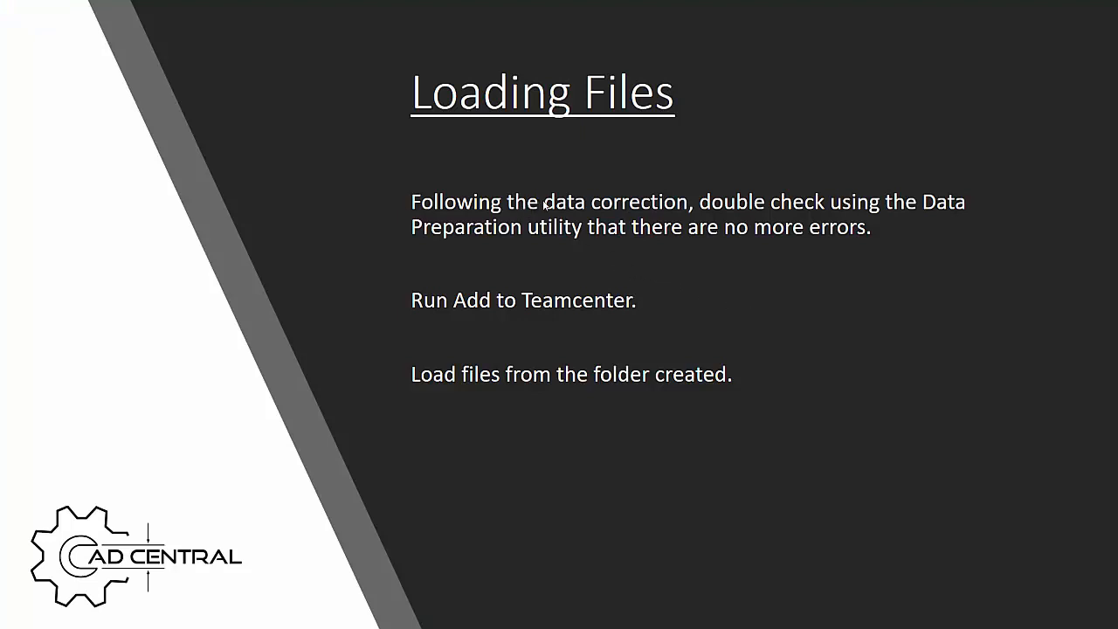
mouse_move(625, 241)
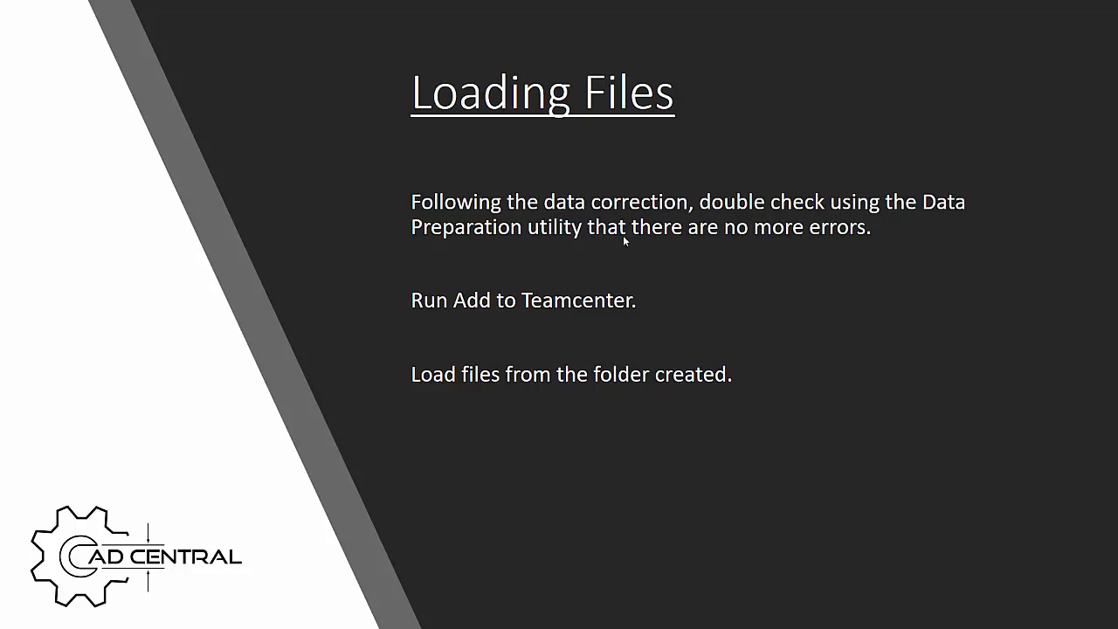
mouse_move(931, 219)
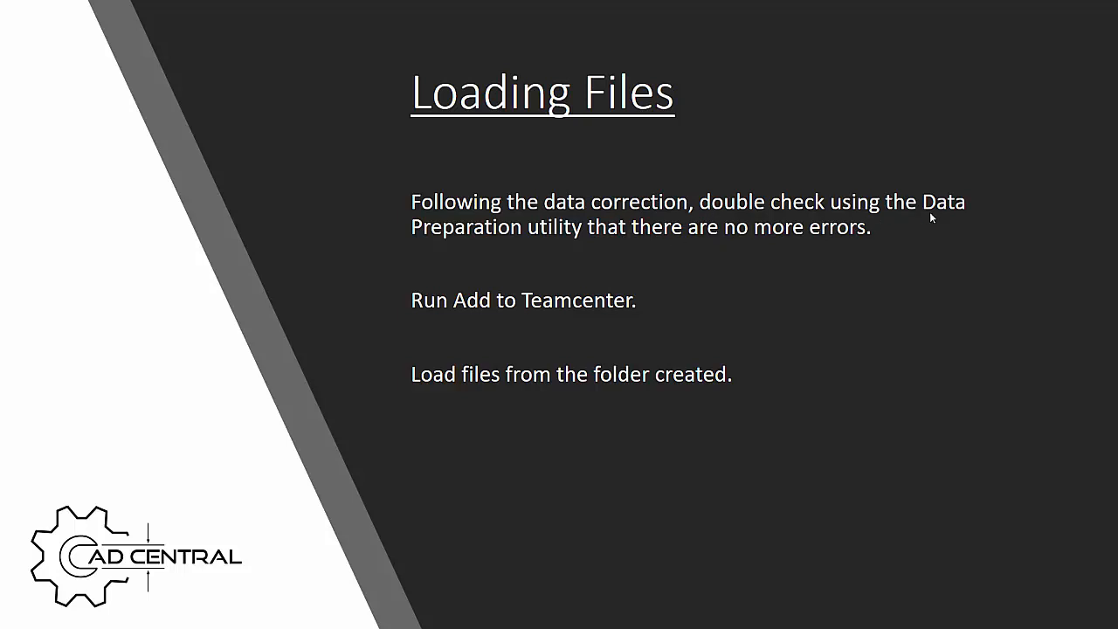
mouse_move(660, 268)
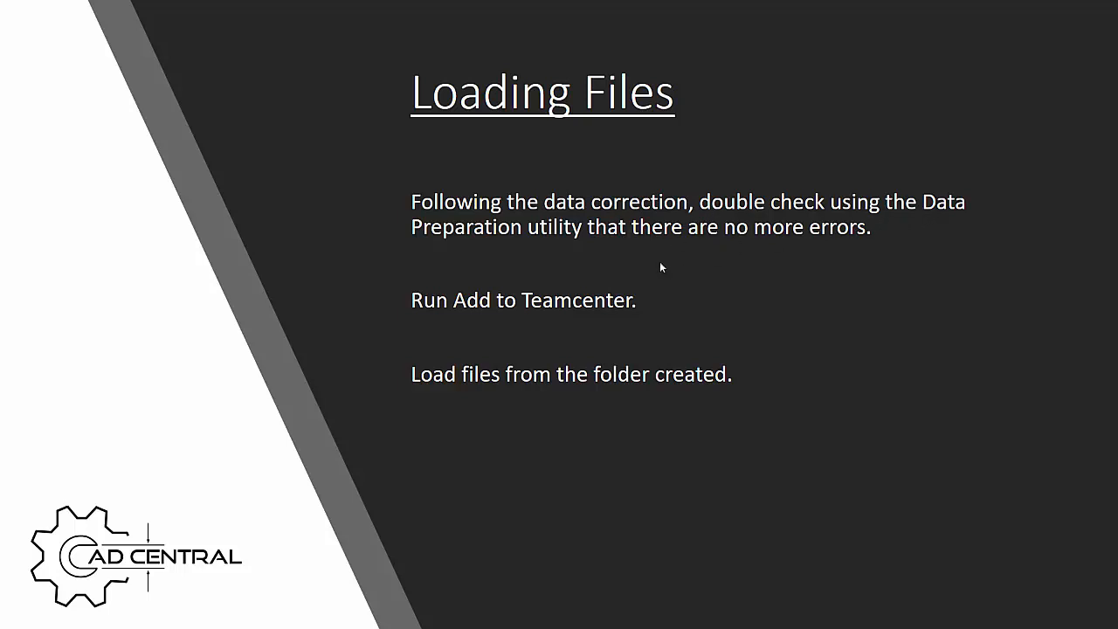
mouse_move(115, 380)
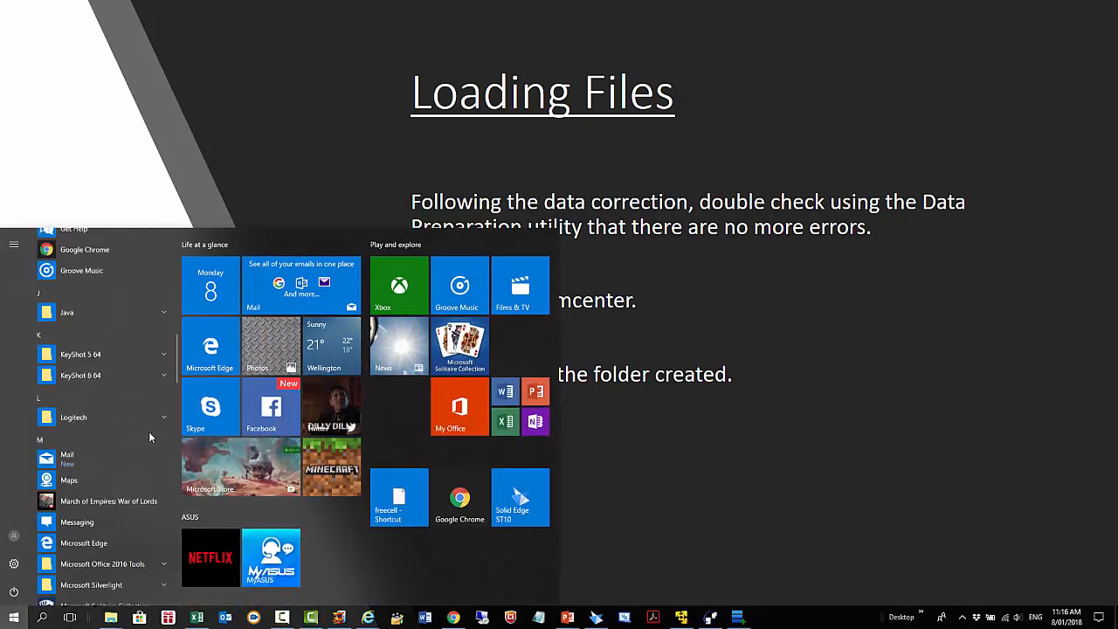
Queue the D:\Temp\ATT folder as the content to load into Teamcenter.
scroll(down, 3)
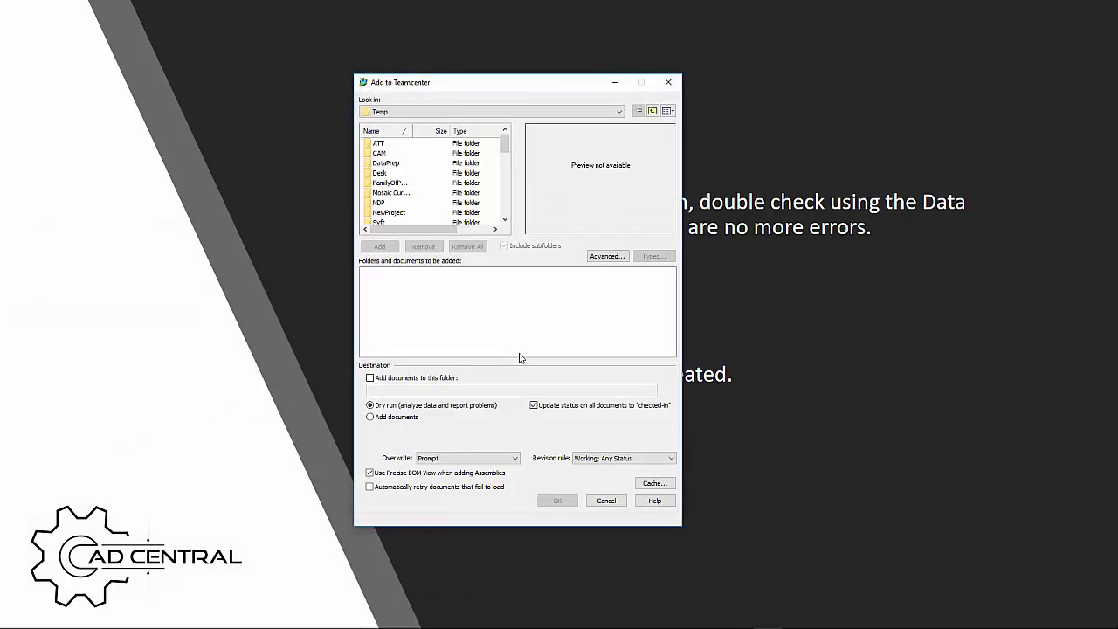
click(378, 143)
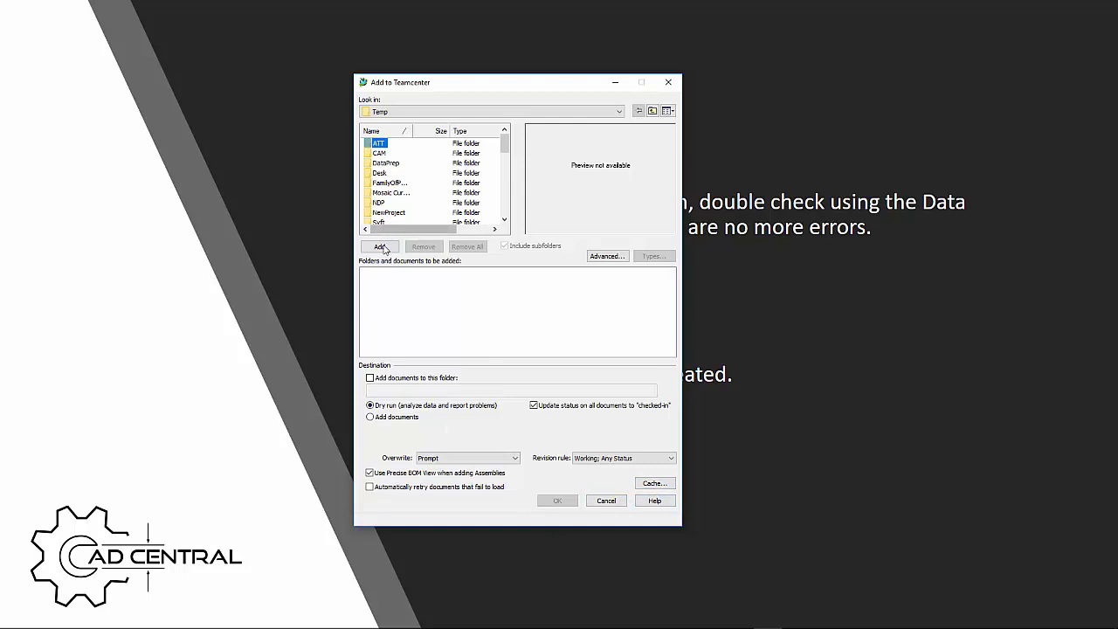
click(380, 247)
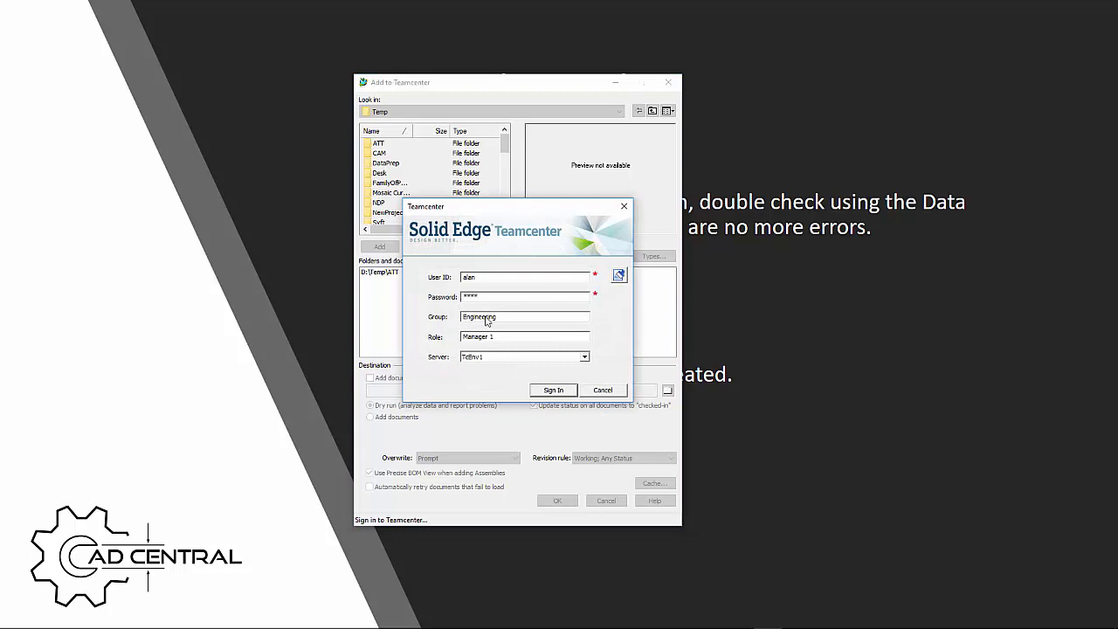
Sign in to Teamcenter with the Engineering group and run the dry-run check.
click(553, 390)
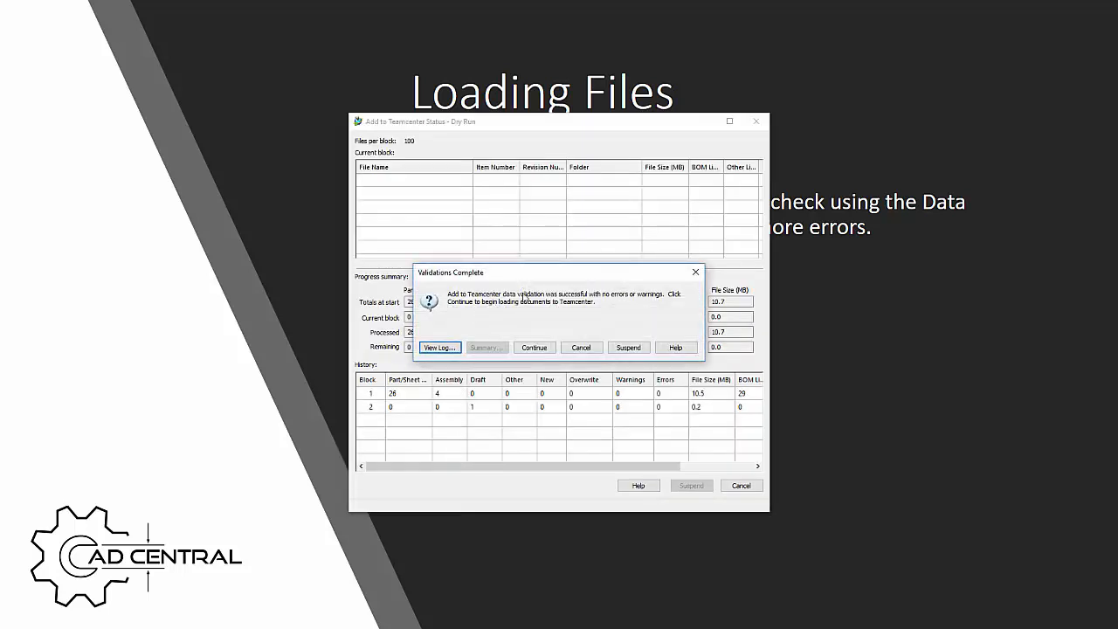
mouse_move(550, 329)
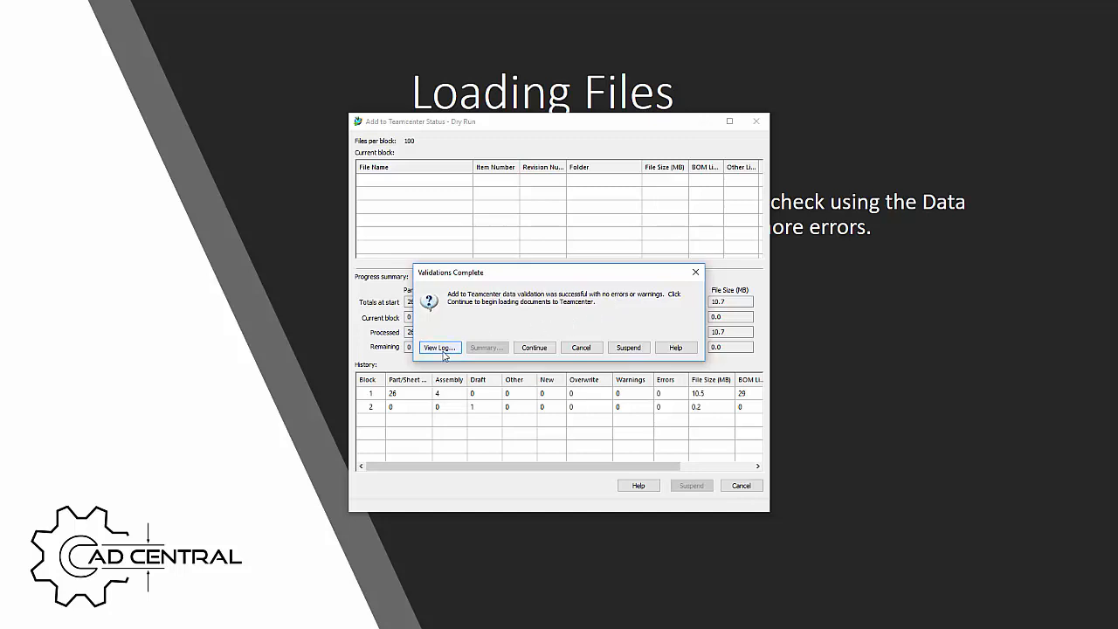
mouse_move(510, 263)
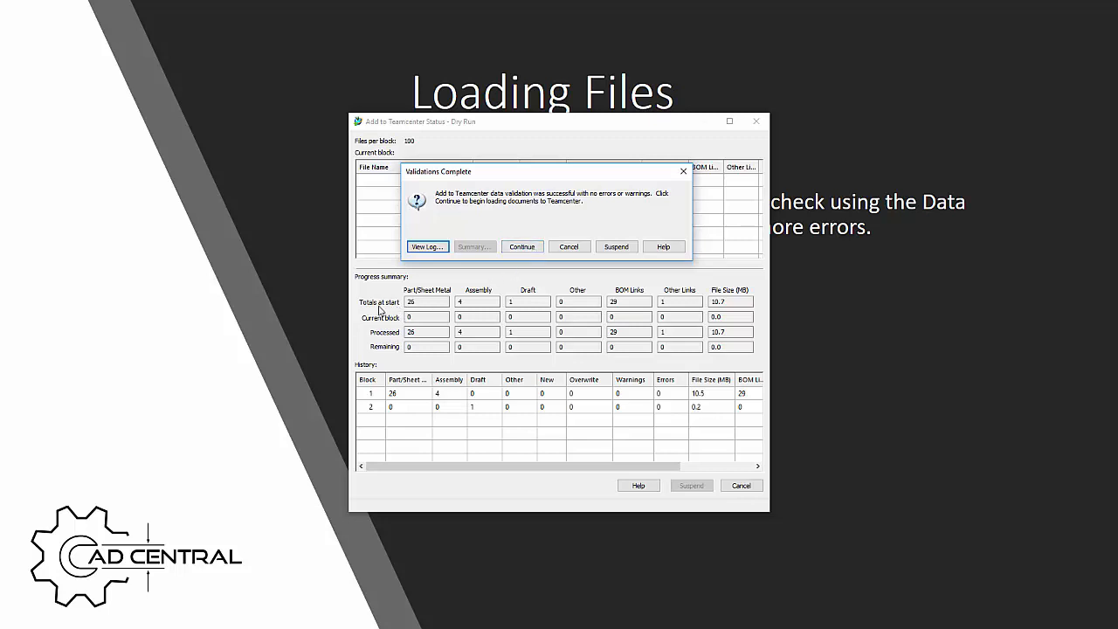
mouse_move(411, 311)
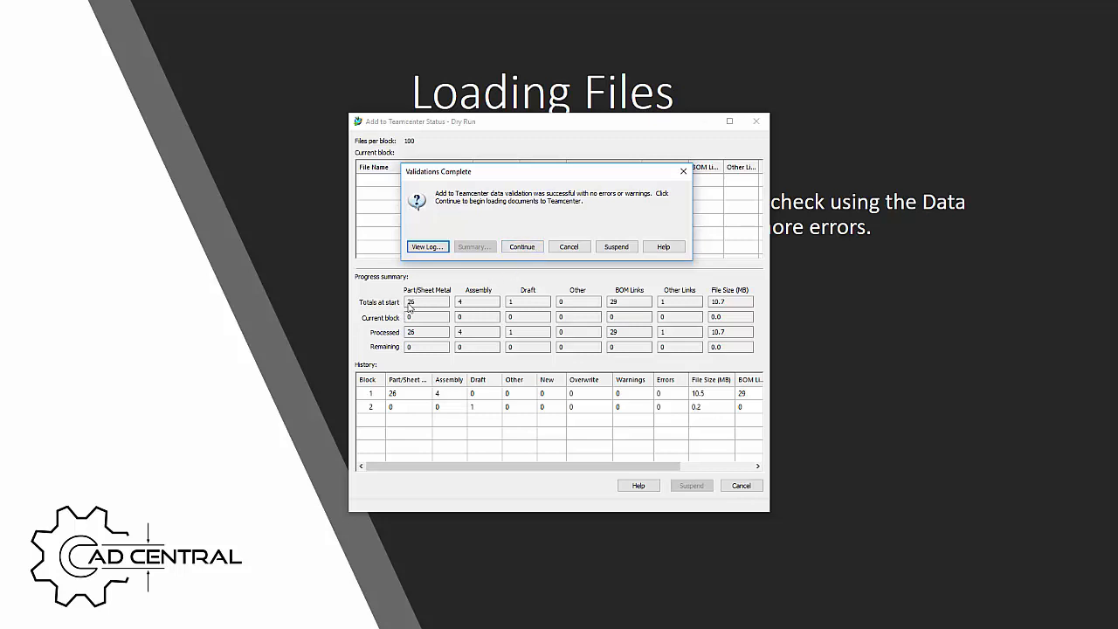
mouse_move(456, 312)
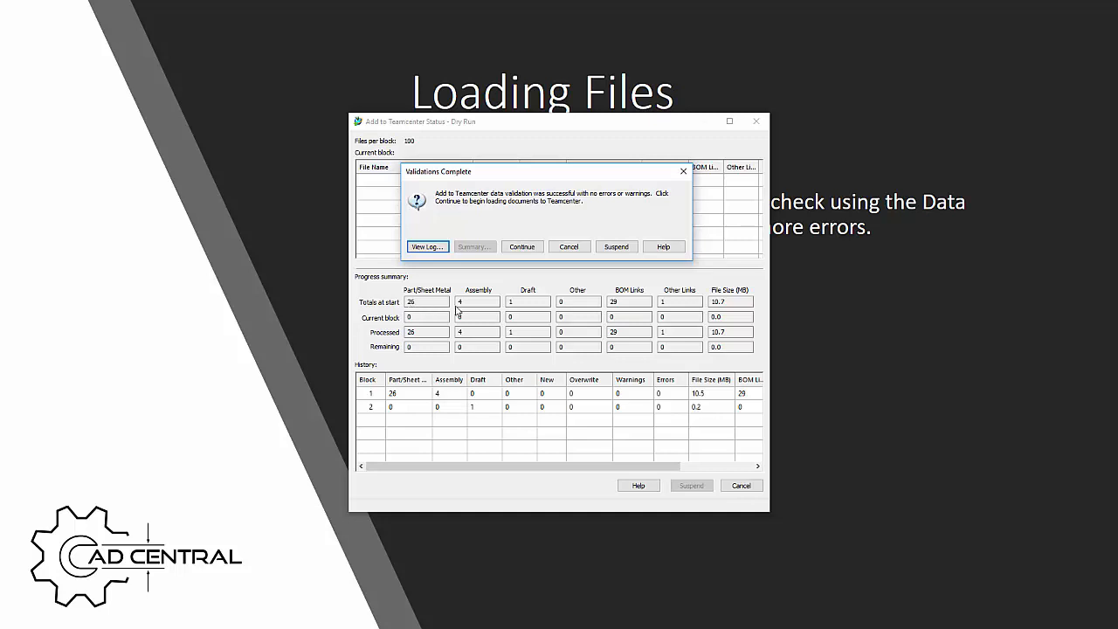
mouse_move(511, 313)
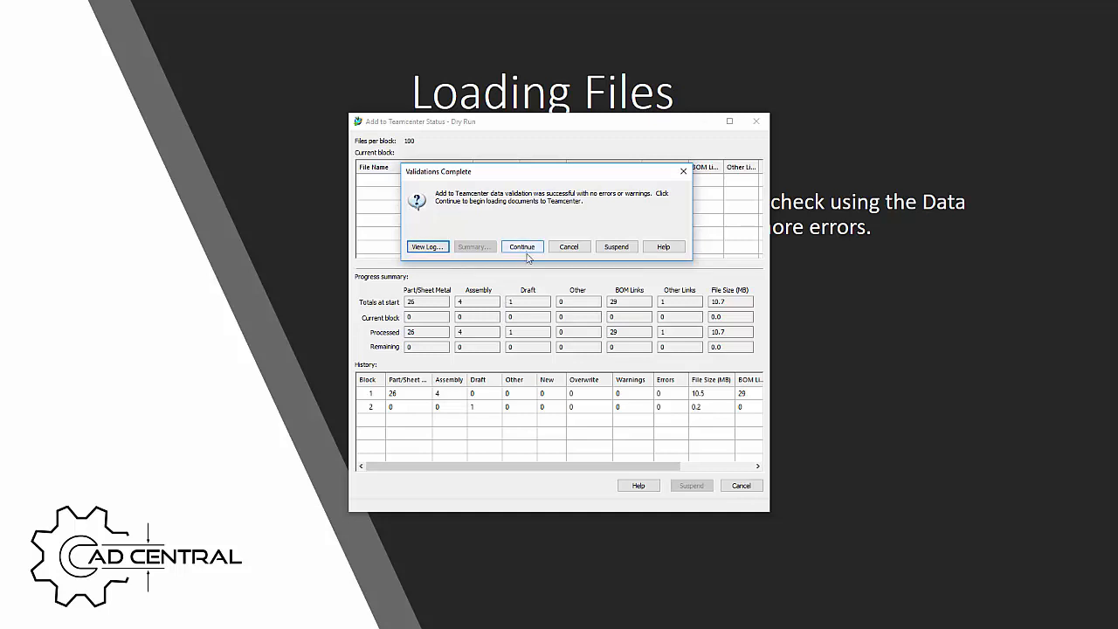
Continue past Validations Complete to start adding the 31 ATT documents to Teamcenter.
click(521, 246)
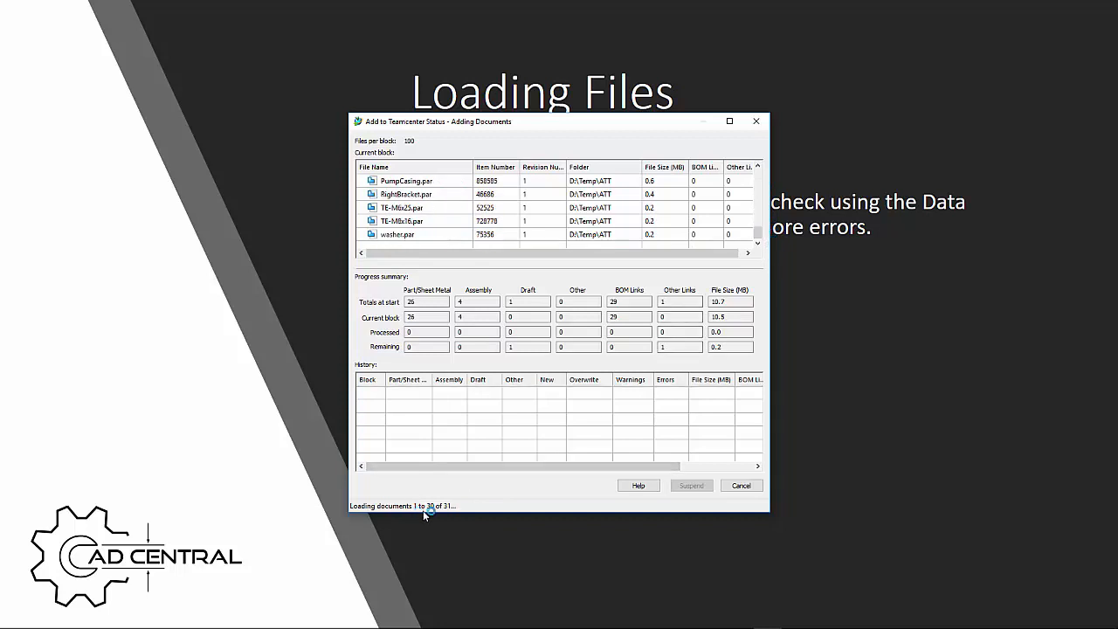
mouse_move(453, 513)
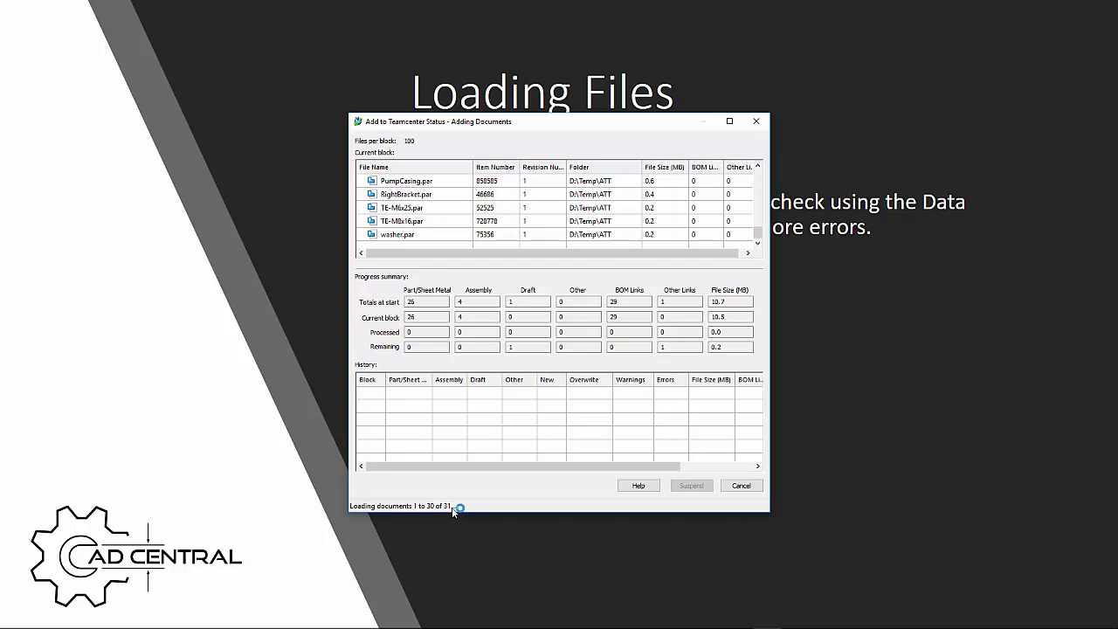
mouse_move(374, 398)
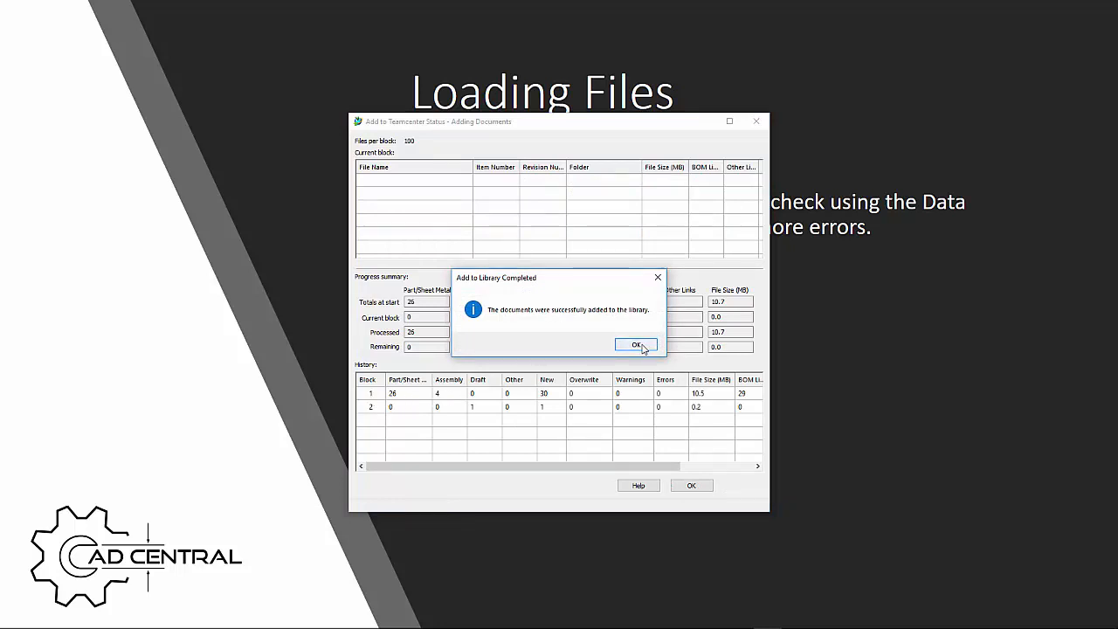
Acknowledge the Add to Library Completed message and close the loading status window.
click(636, 345)
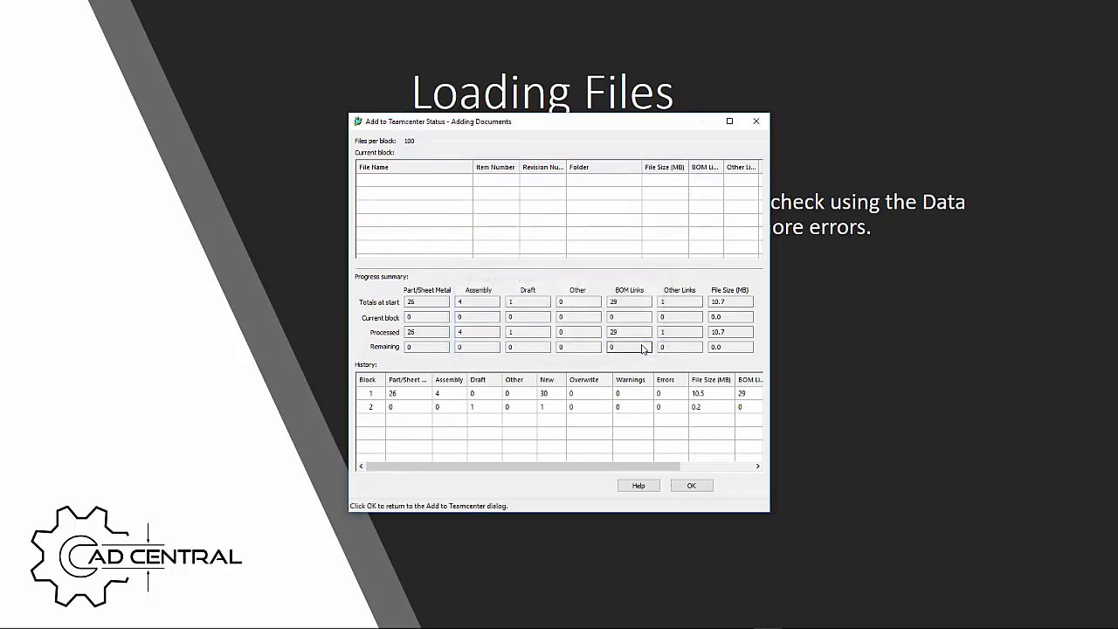
mouse_move(384, 401)
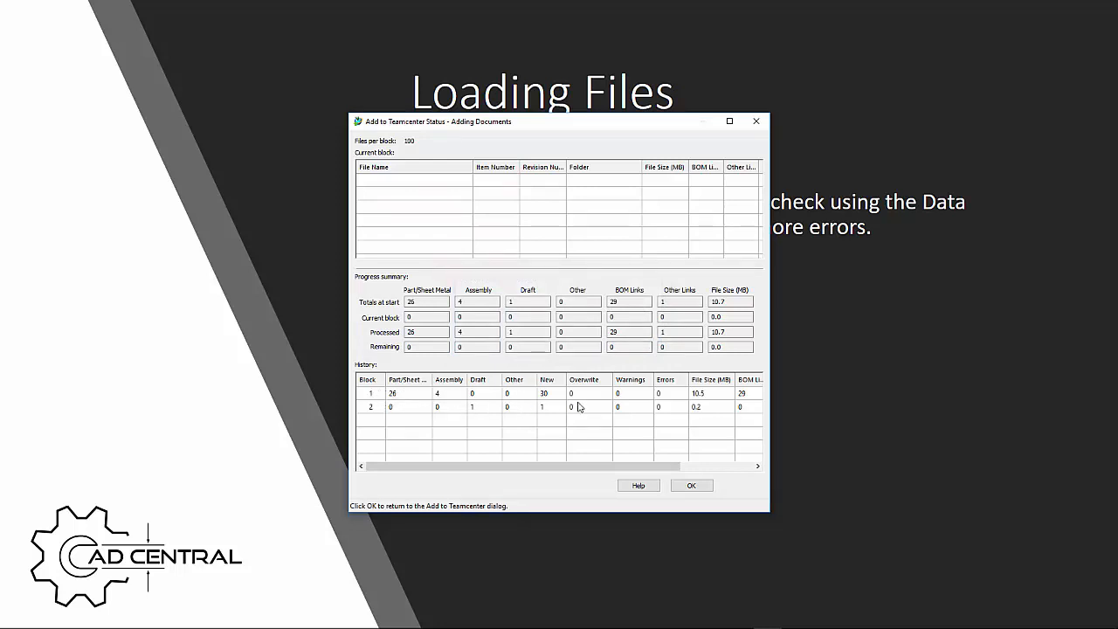
mouse_move(581, 402)
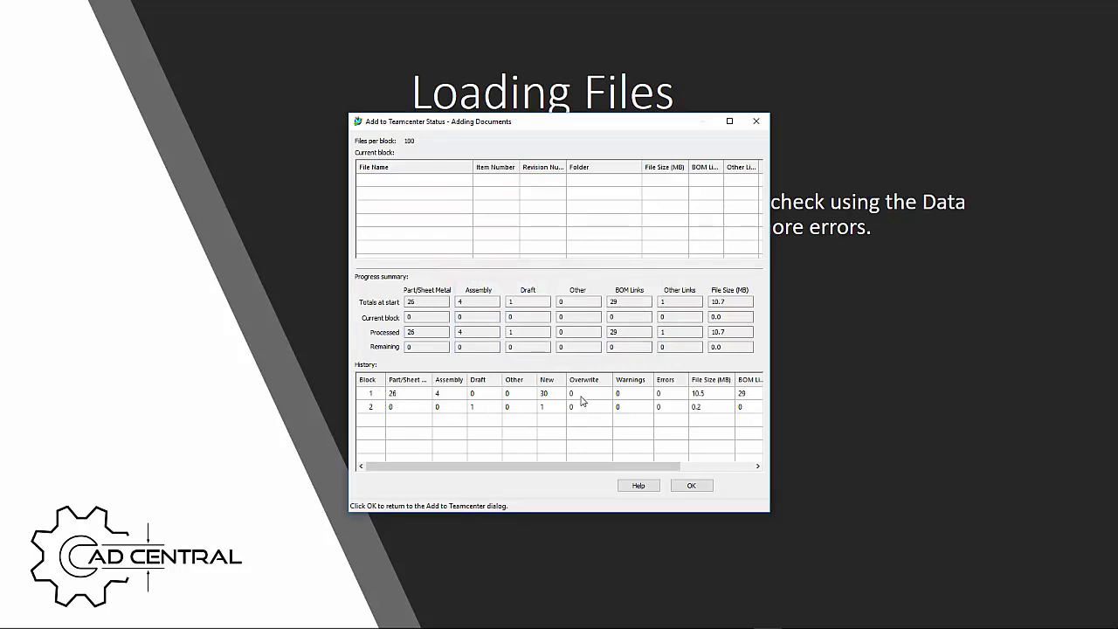
mouse_move(552, 400)
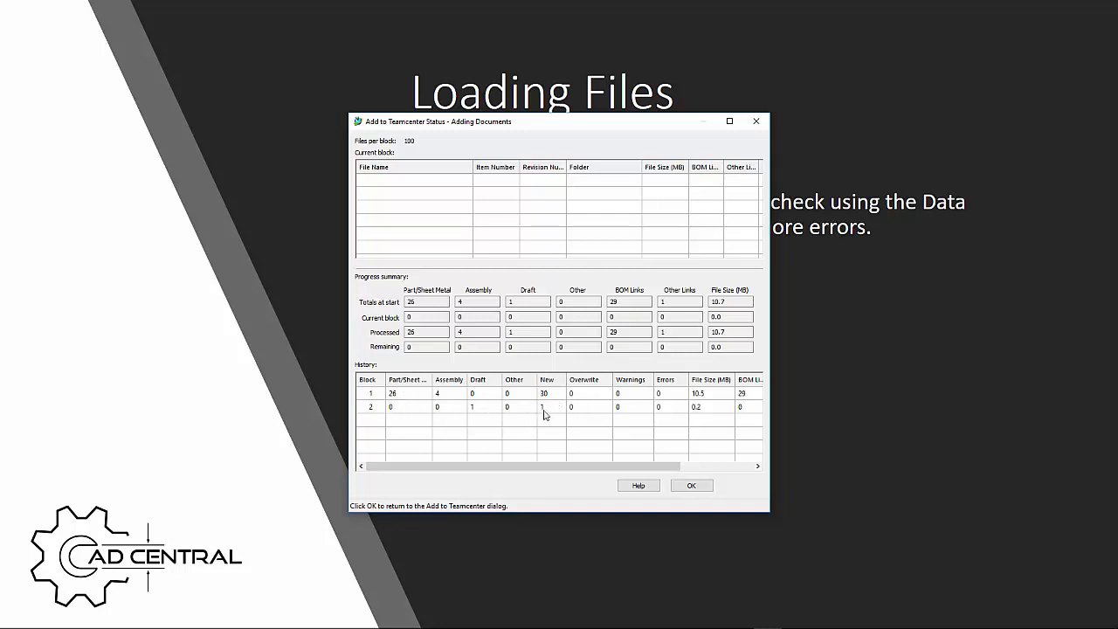
click(692, 486)
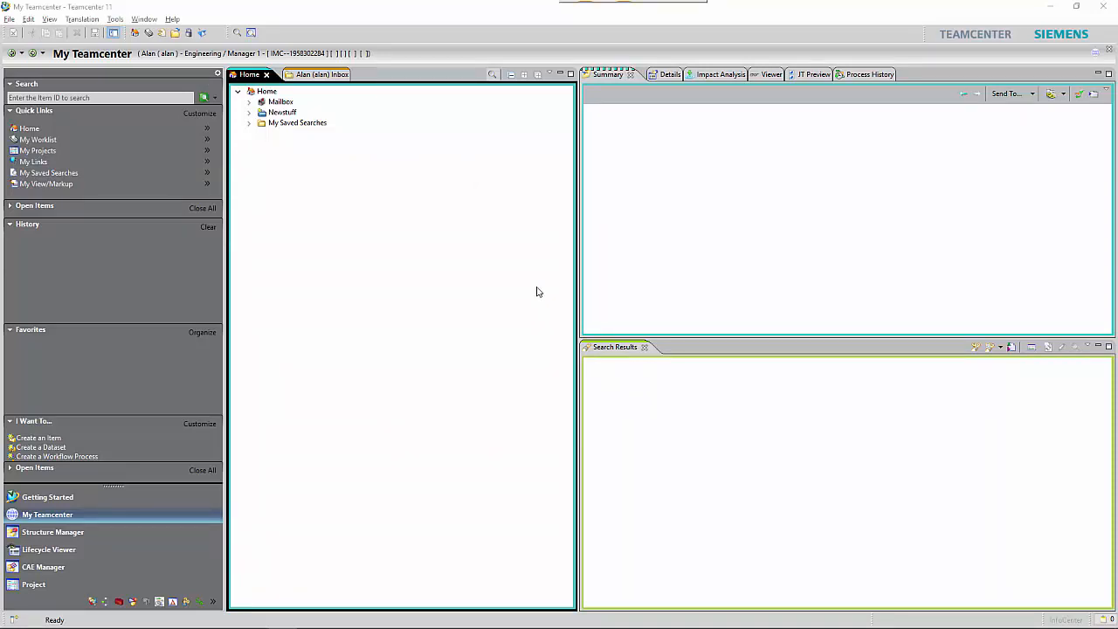
Expand Newstuff and the 45323-Brake Assembly item with its 45323/1 revision contents.
click(248, 112)
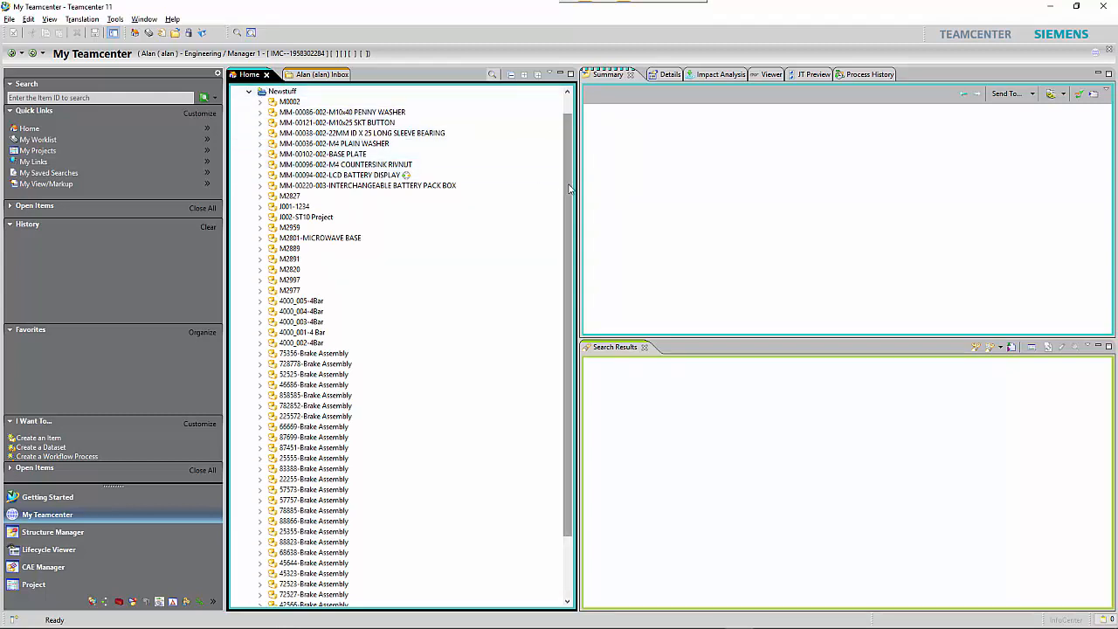
scroll(down, 3)
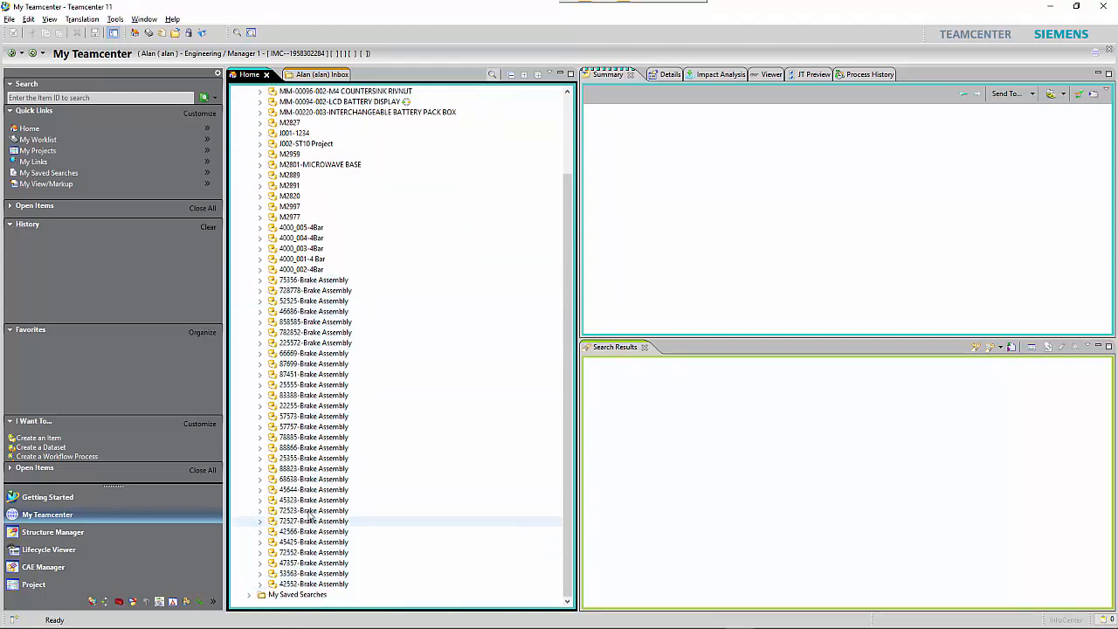
click(313, 500)
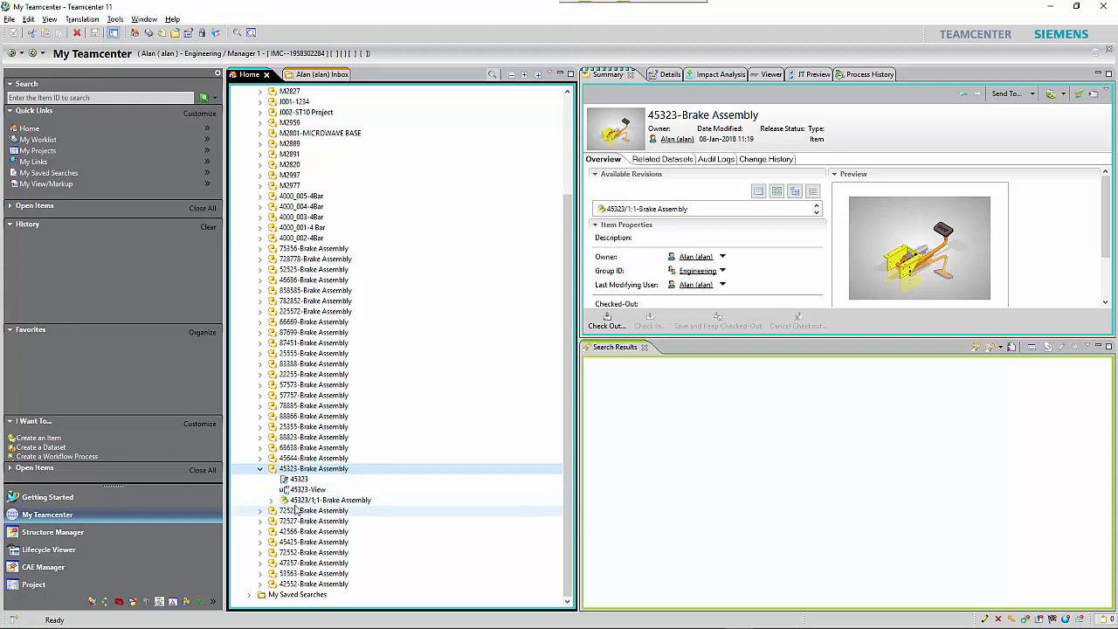
click(272, 500)
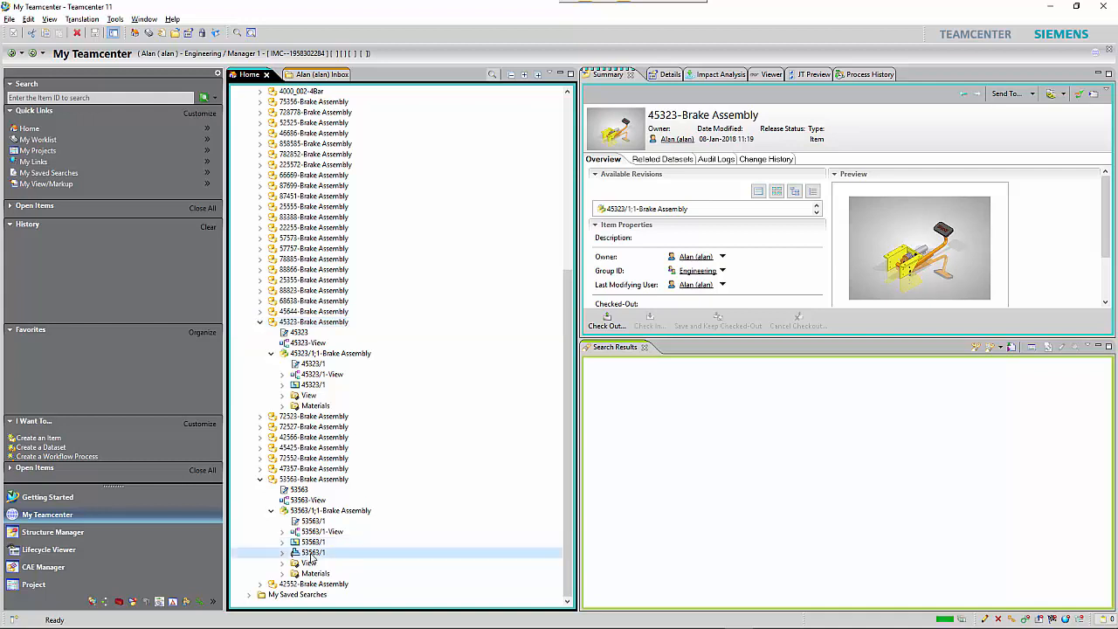
Show the 53563/1 revision details and inspect the 53563-Brake Assembly item.
click(311, 552)
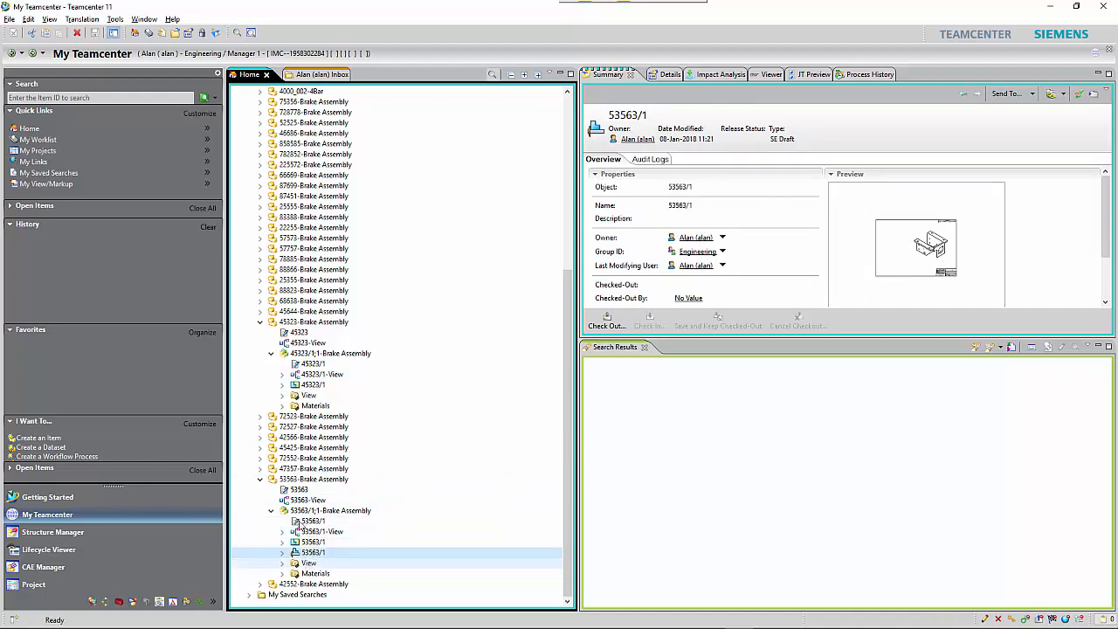
click(326, 479)
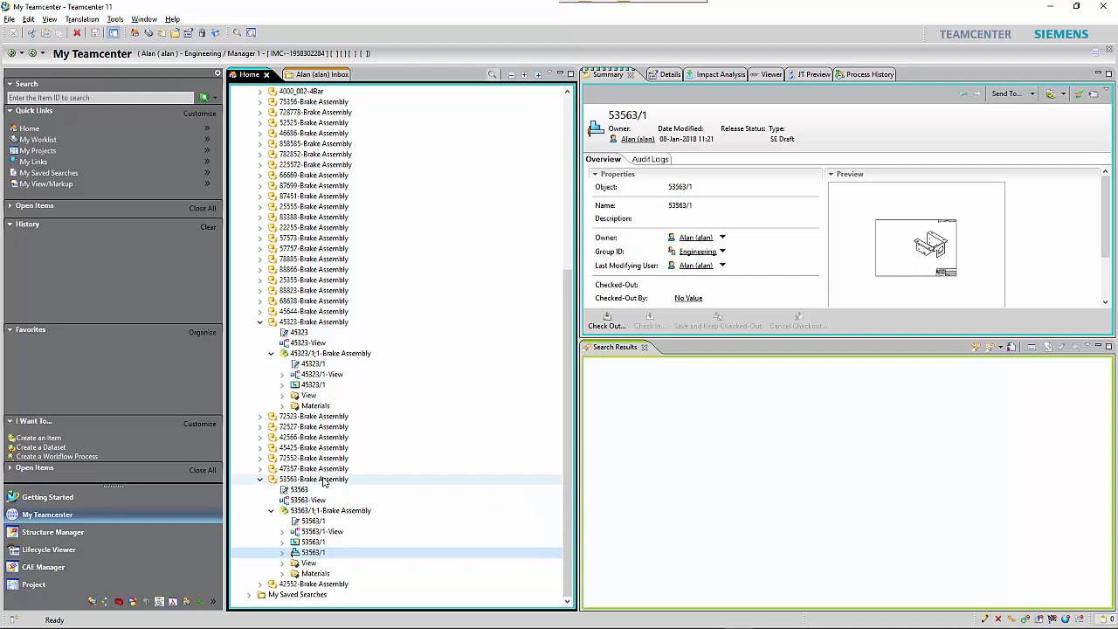